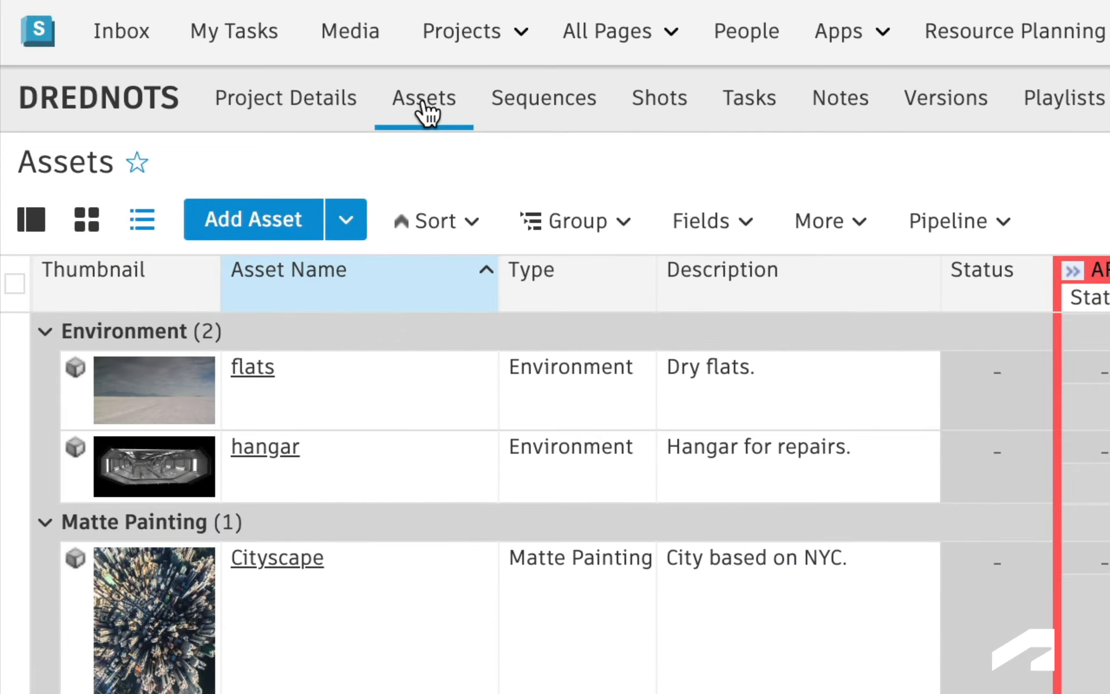
- Switch Assets to Detail View and load the Drednot asset's details and tasks
click(31, 219)
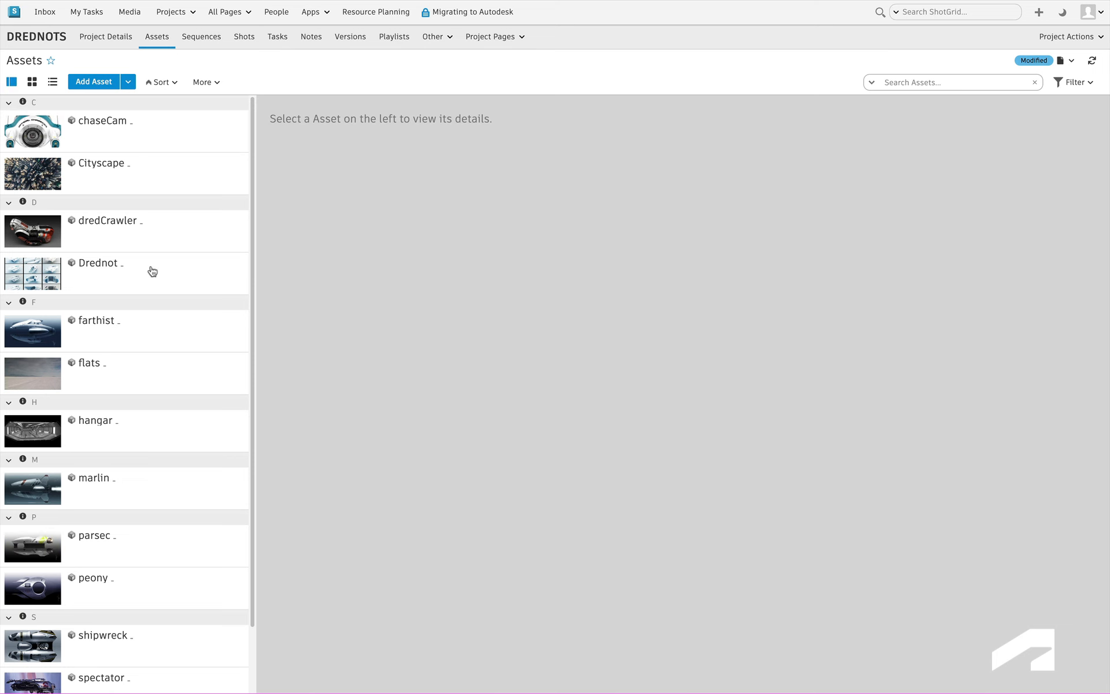
click(99, 263)
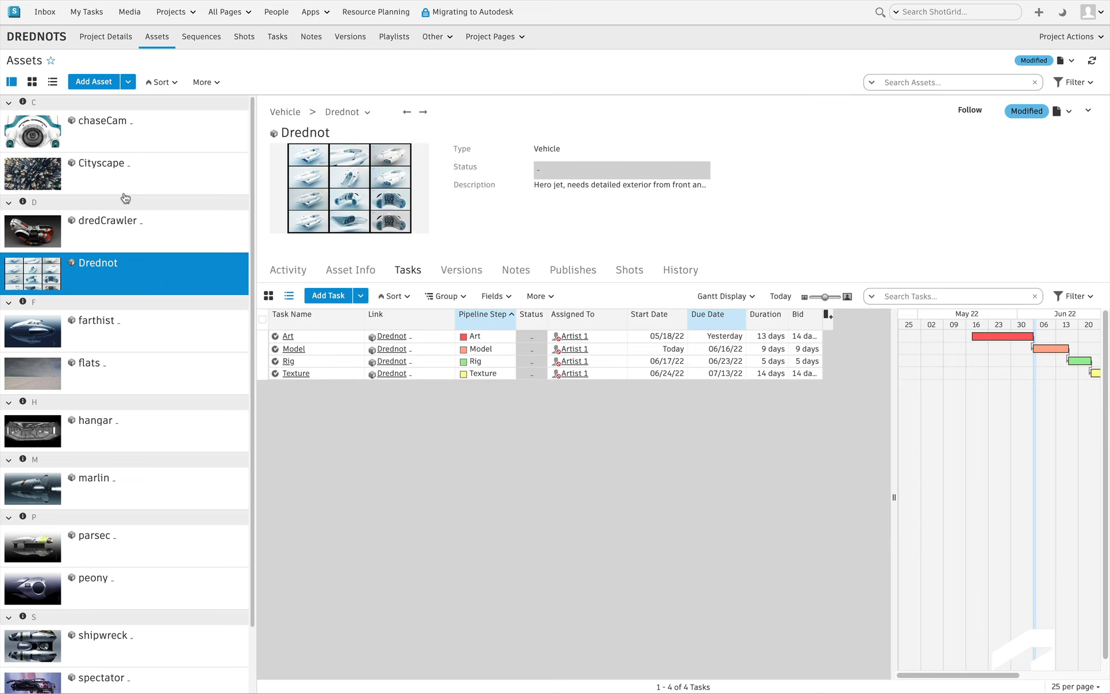
- Display the assets as thumbnail cards showing each asset's description
click(32, 81)
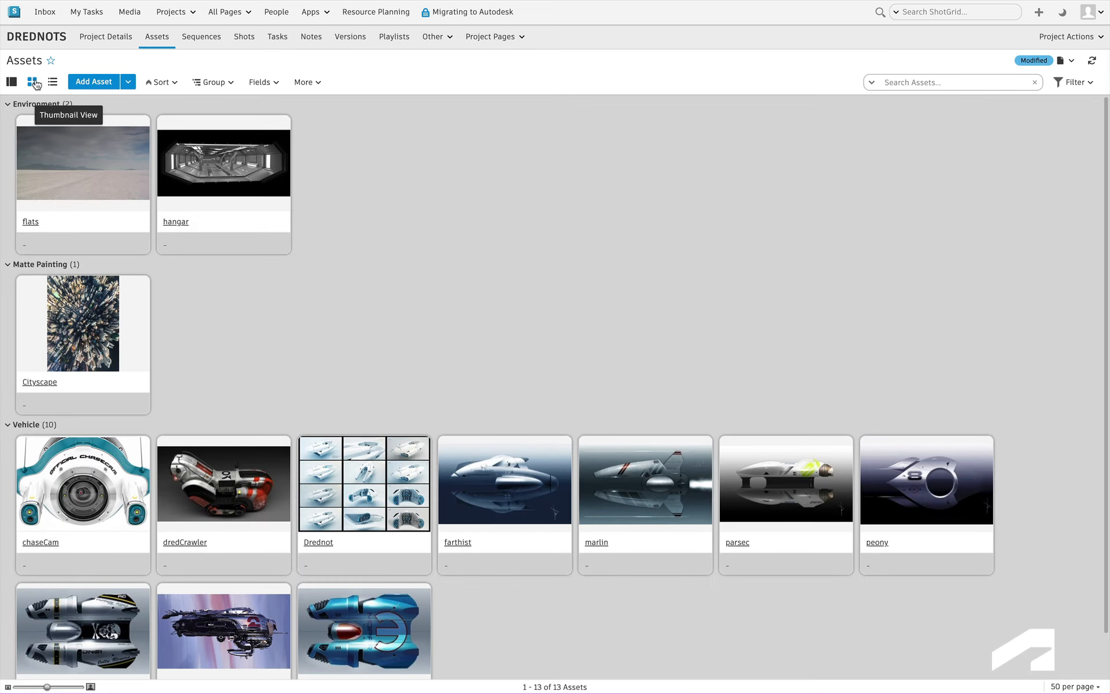
click(260, 81)
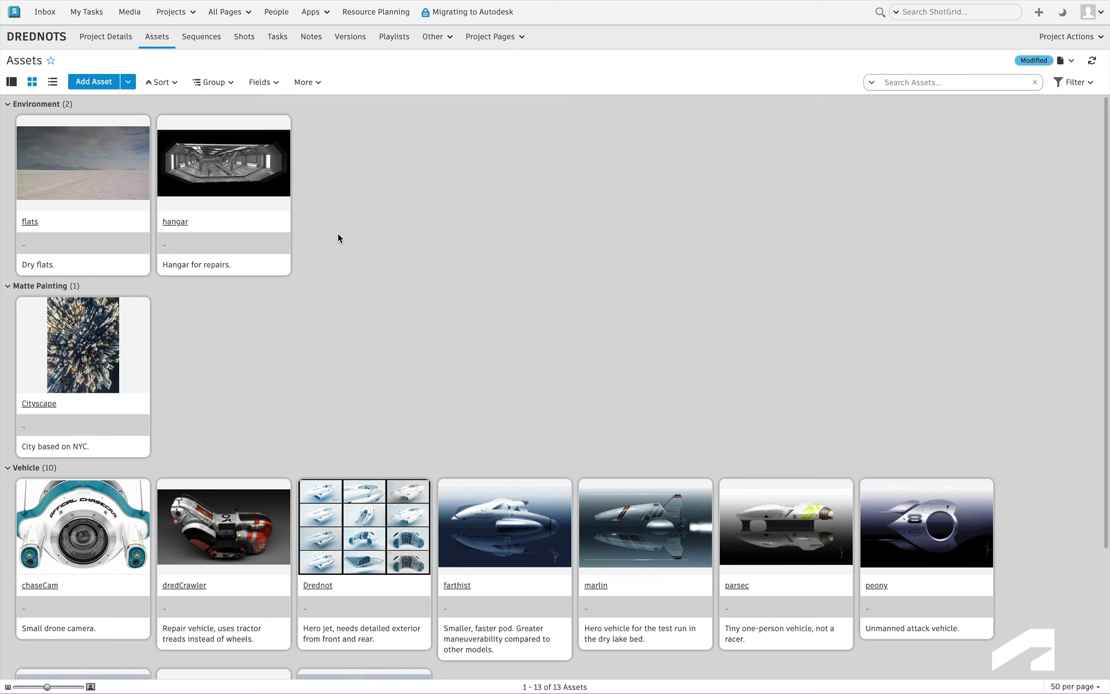
scroll(down, 3)
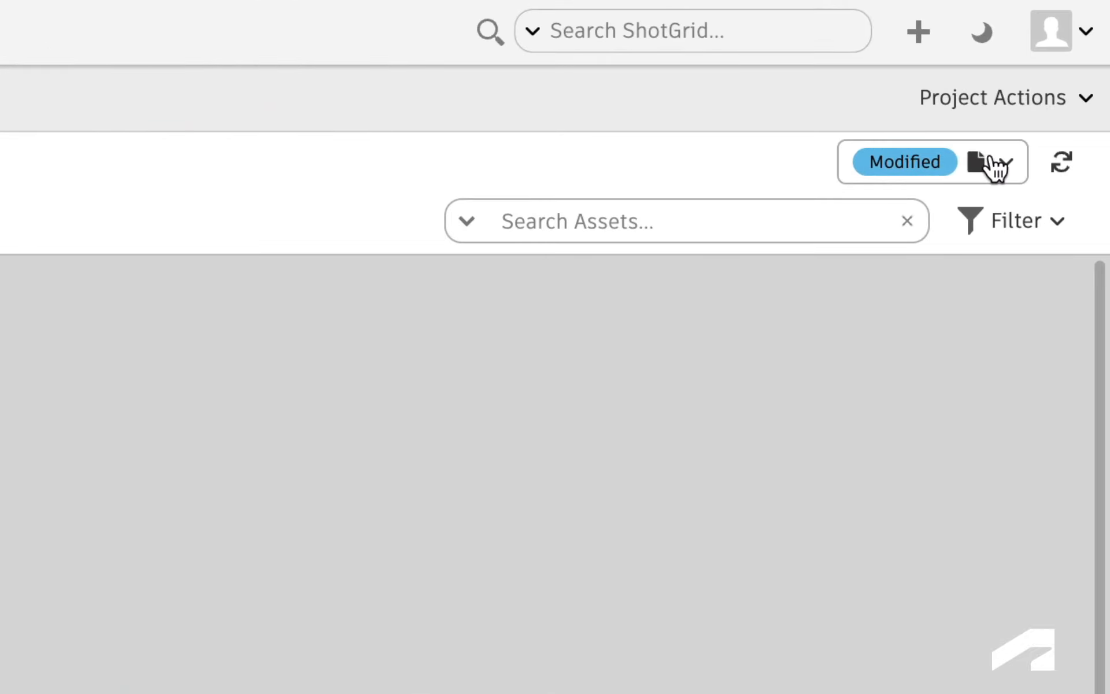
- Save the Drednots Assets page layout from the page menu
click(1003, 162)
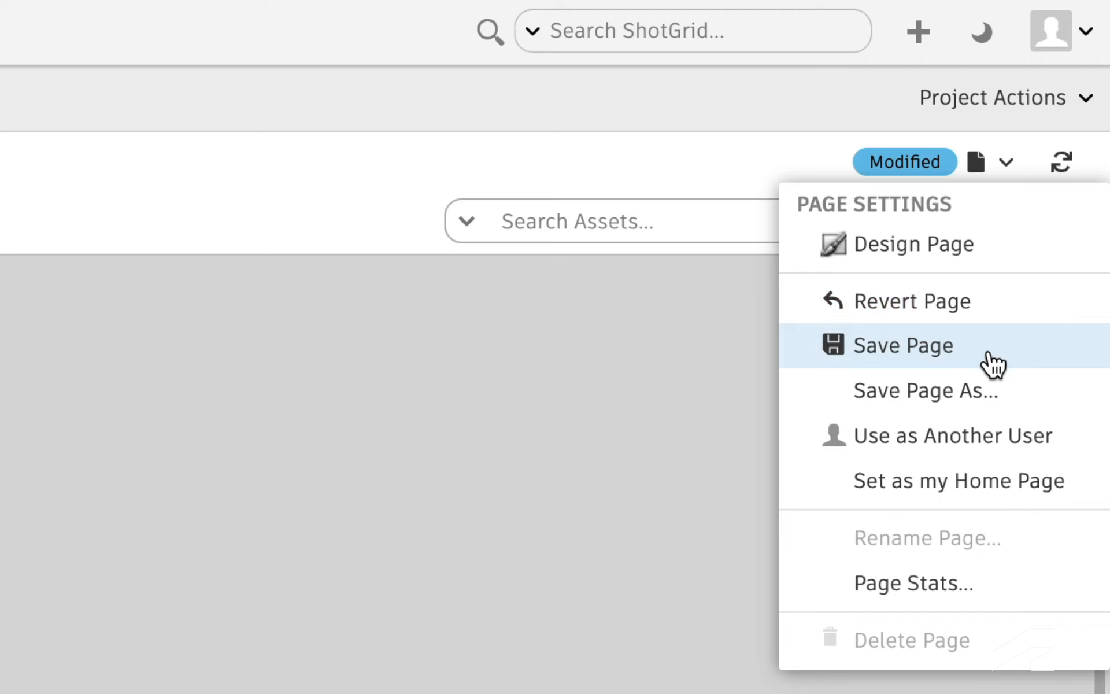
click(903, 346)
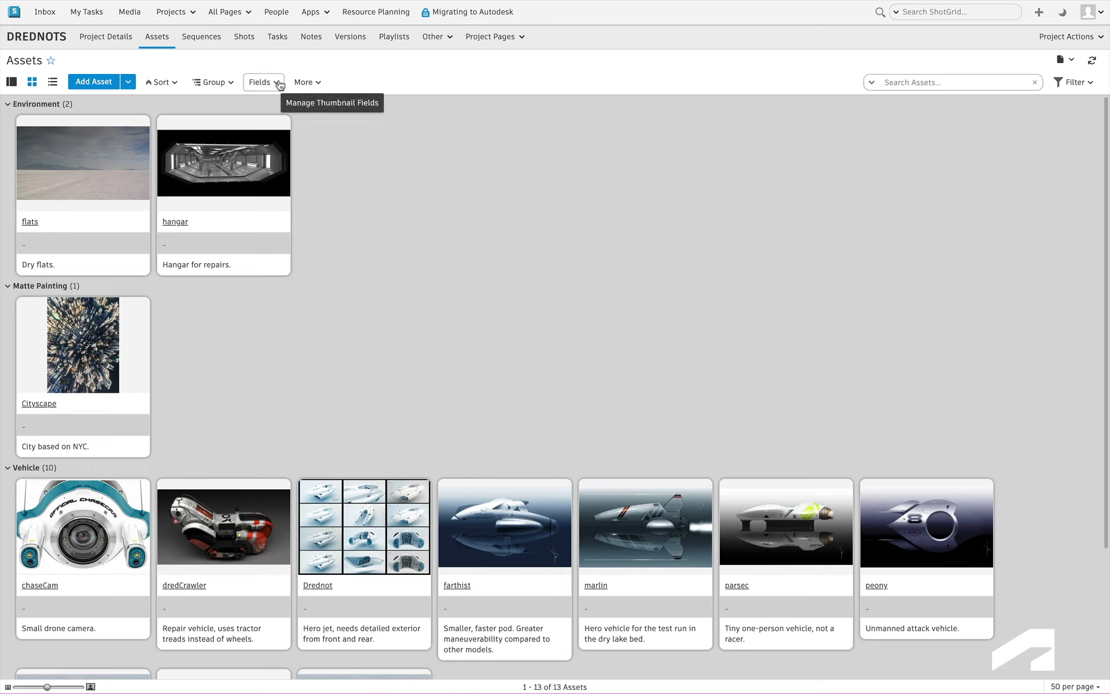
- Add the Project field to the asset cards, then revert the page to discard it
click(260, 82)
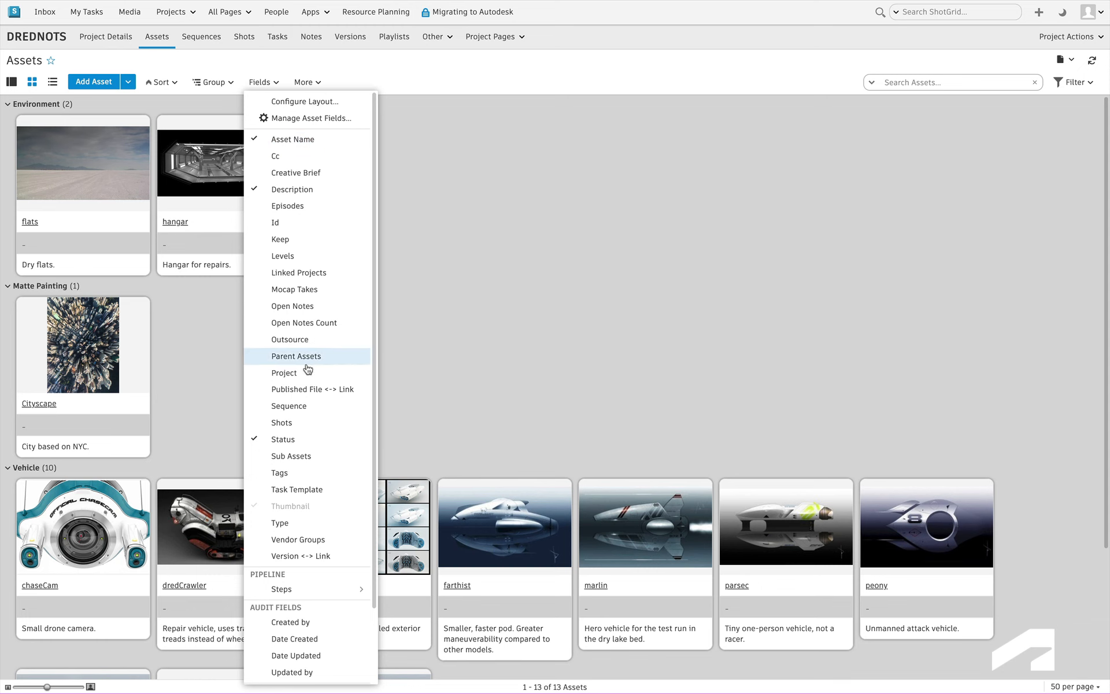
click(284, 373)
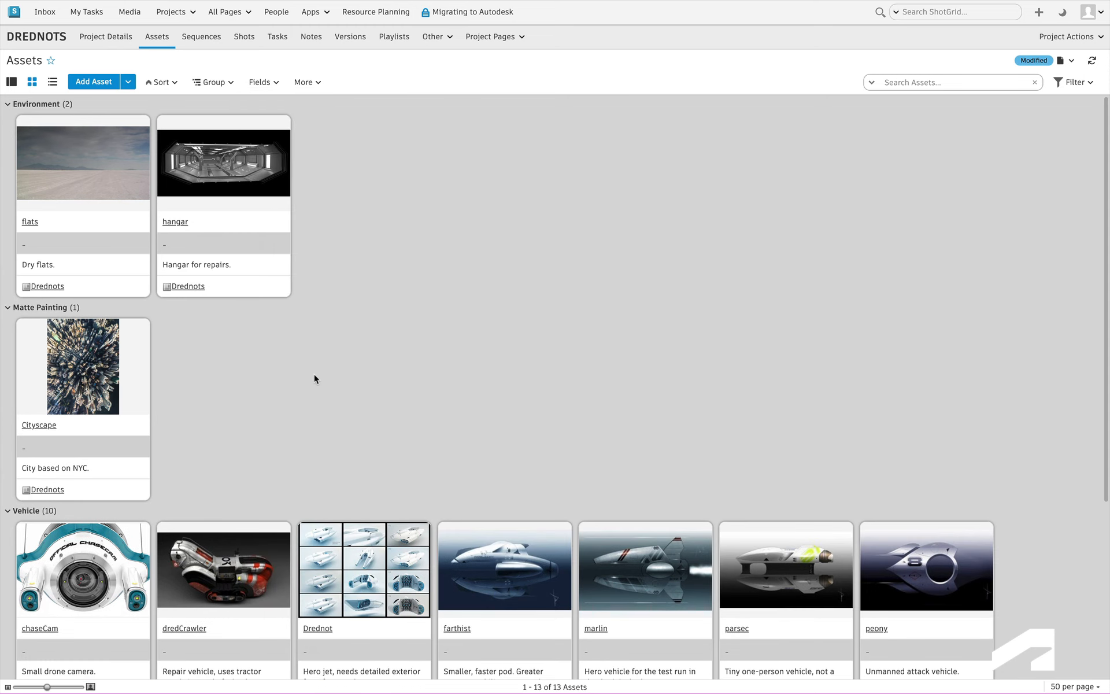
mouse_move(1061, 77)
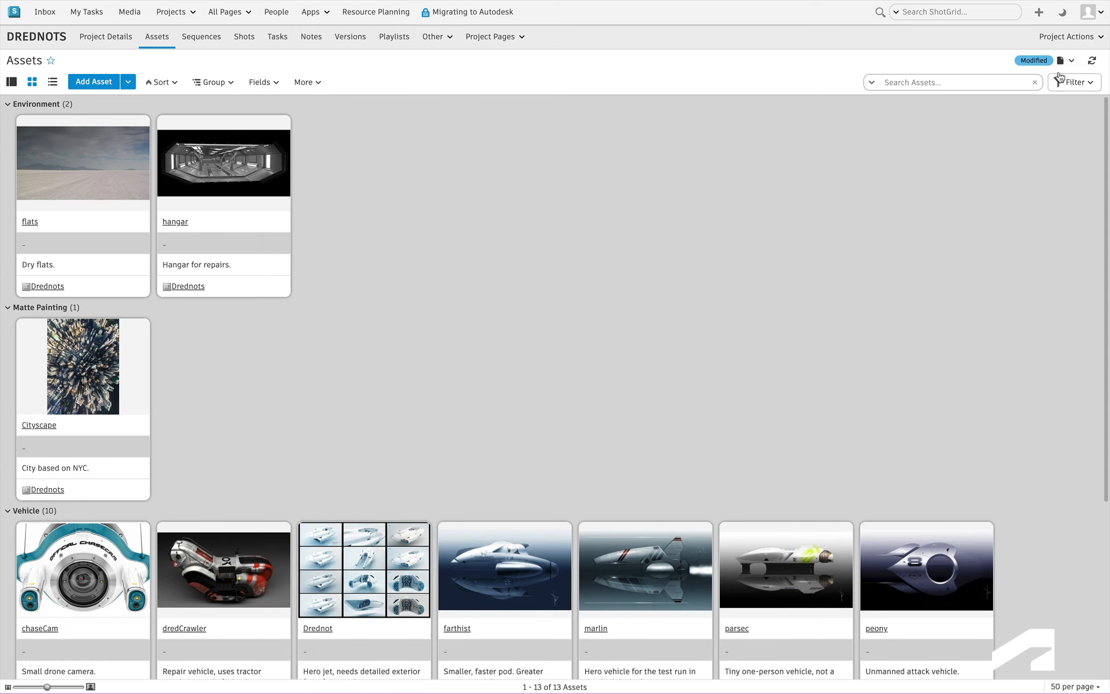
click(1074, 61)
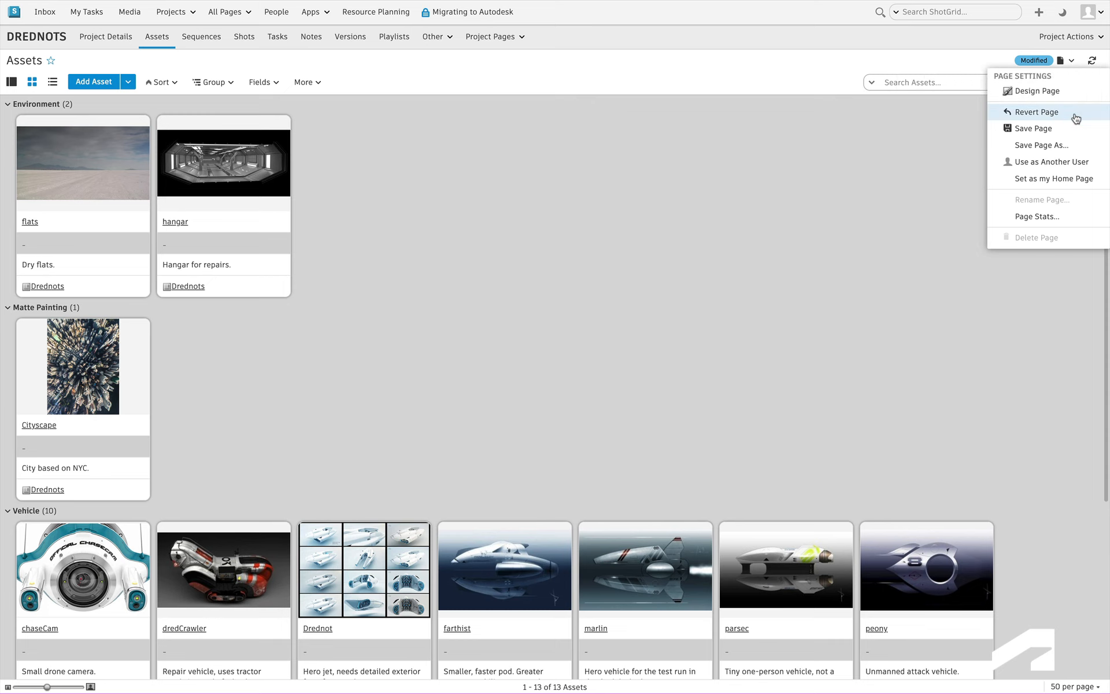
click(1032, 113)
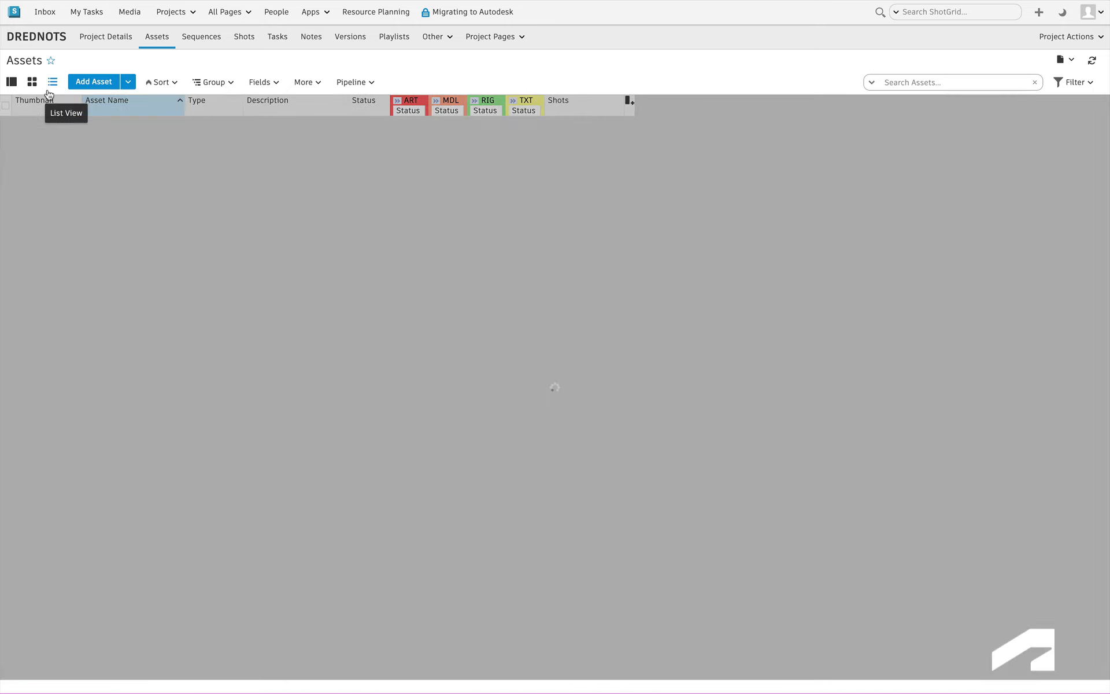
- Open Drednot from List View and browse its Versions, Notes and Tasks tabs
click(52, 82)
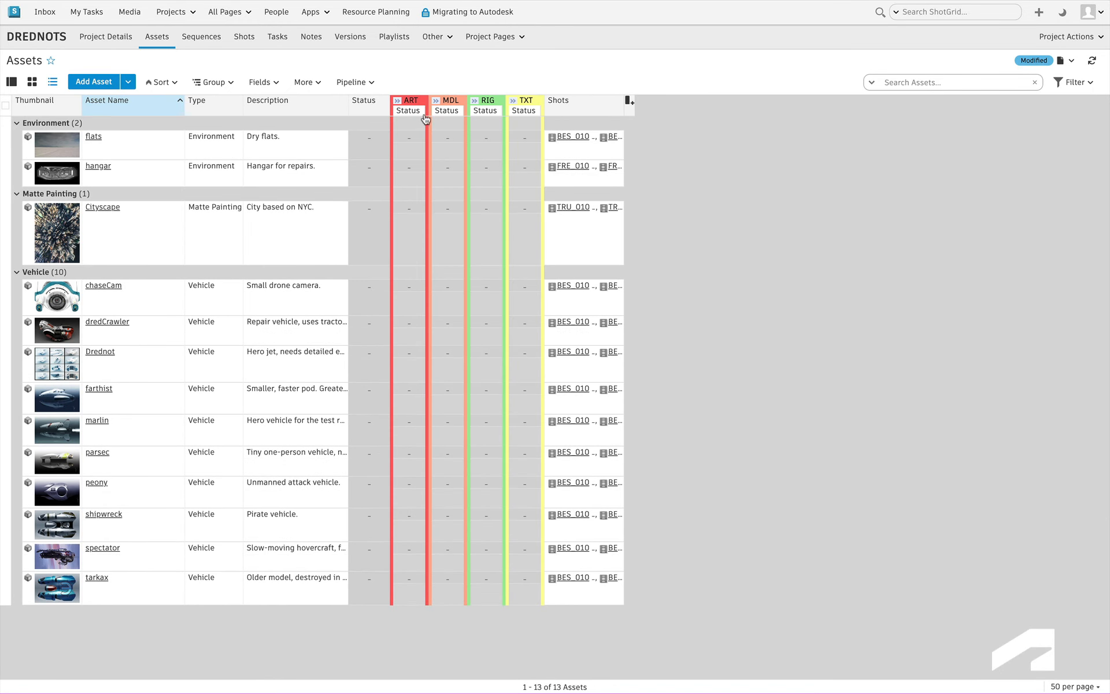
mouse_move(460, 151)
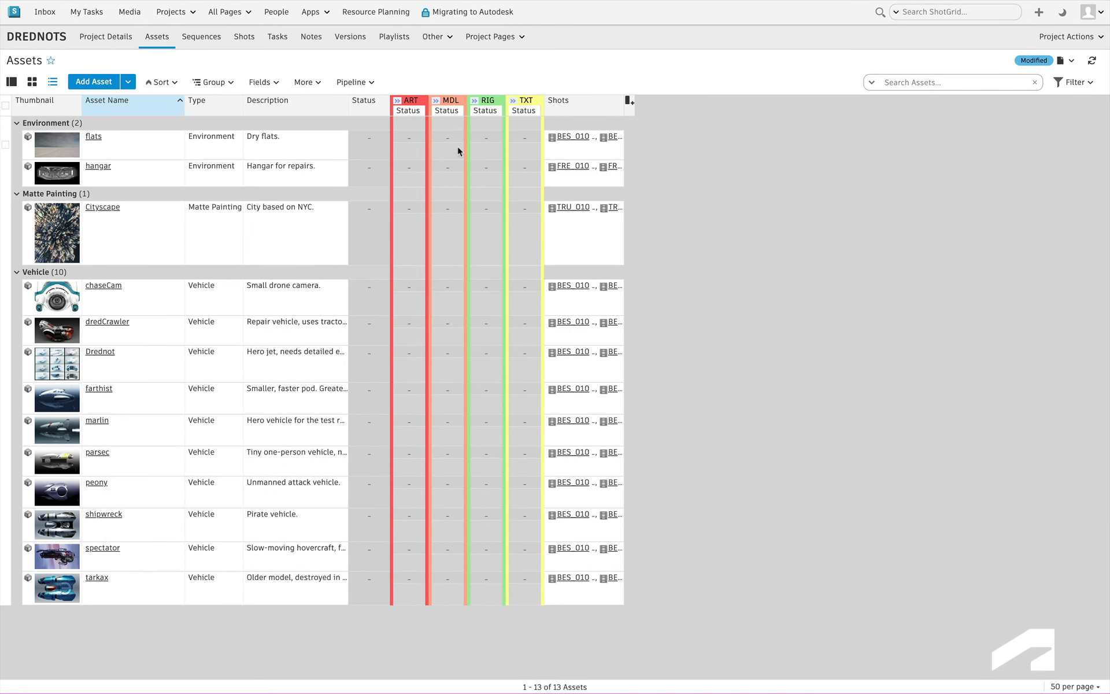
click(100, 351)
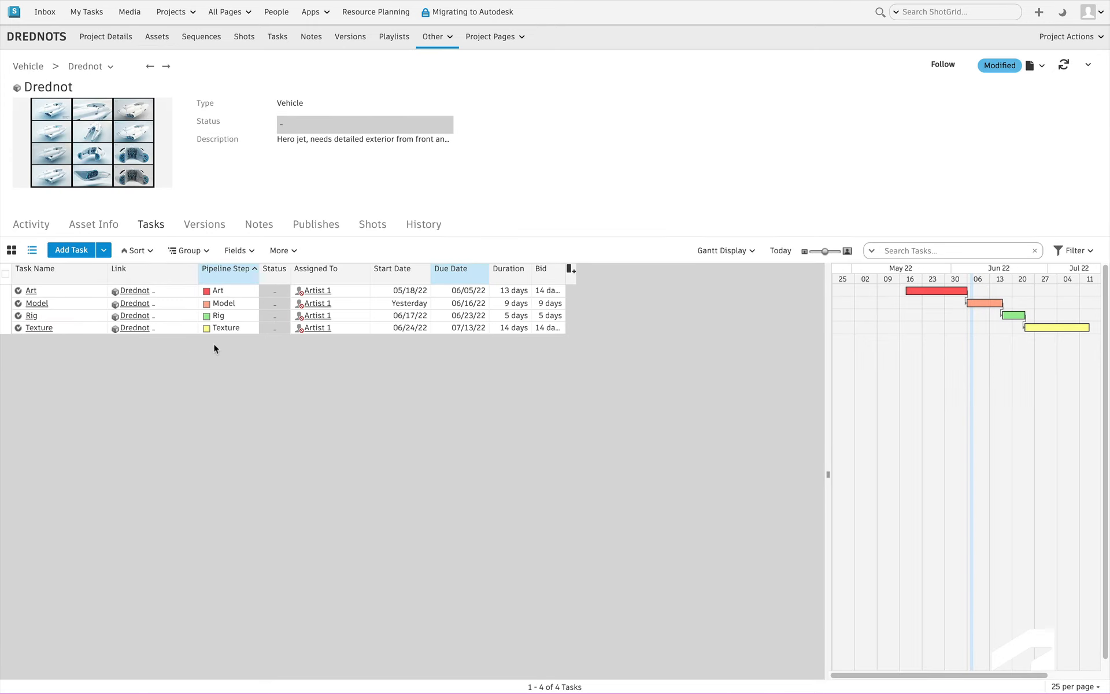
click(204, 224)
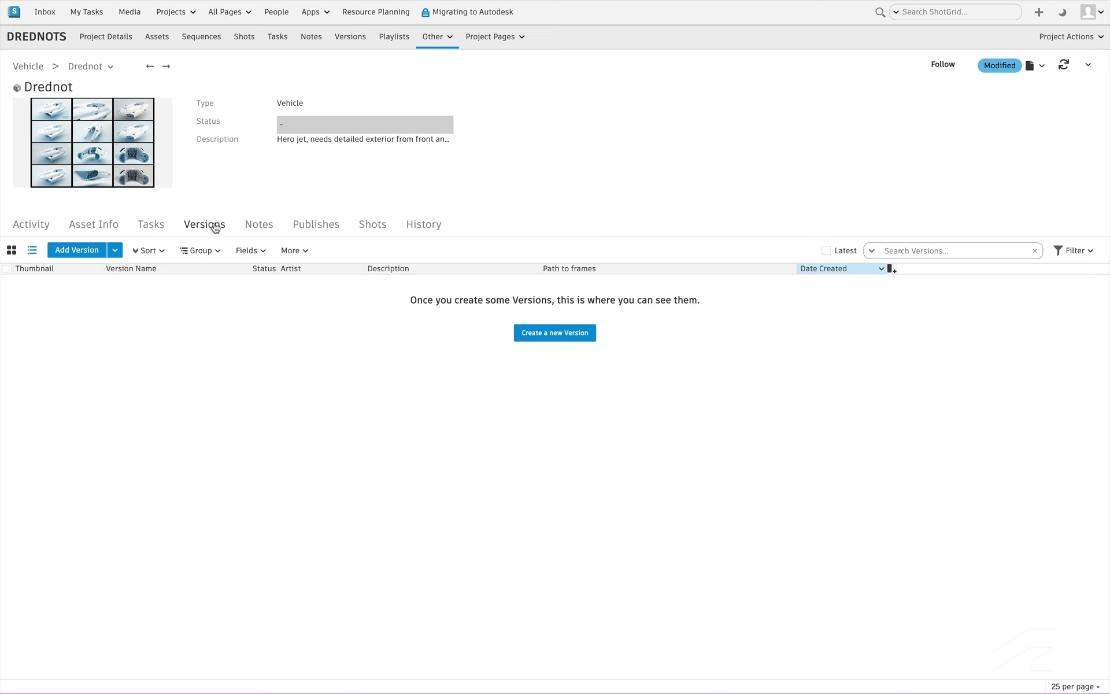
click(259, 224)
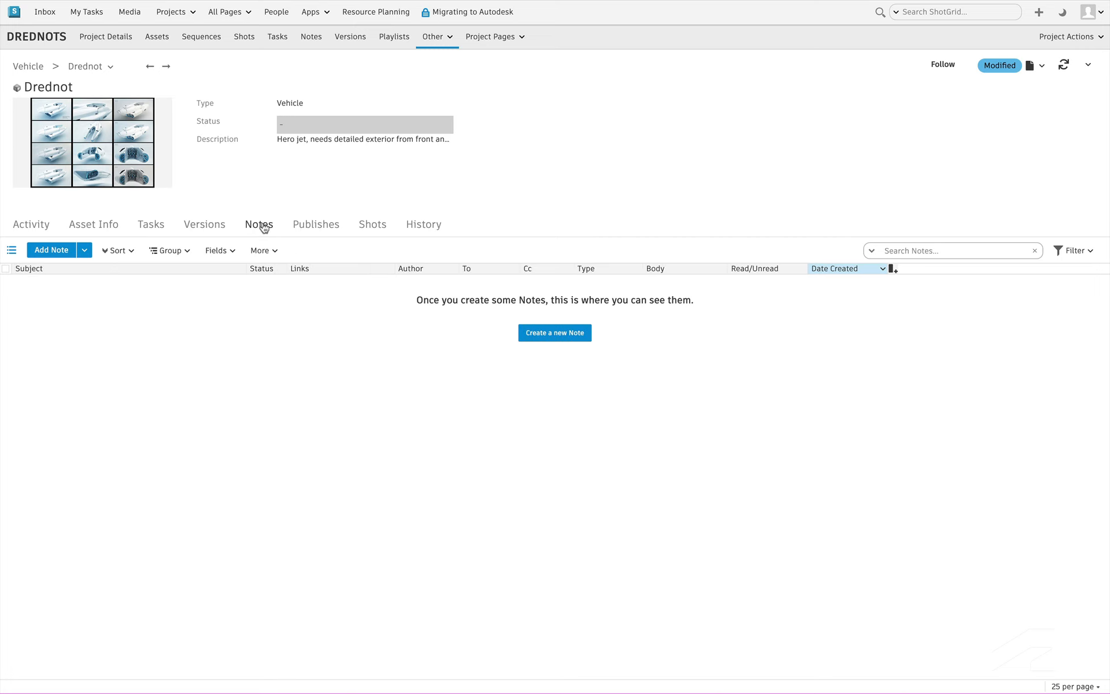
click(151, 224)
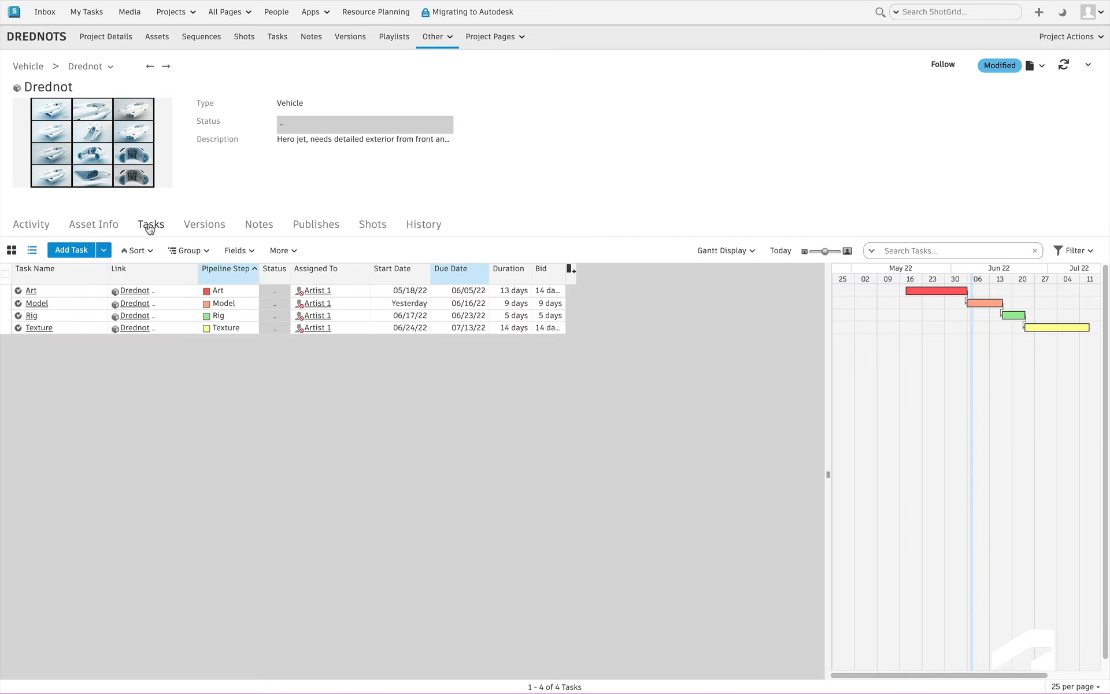
click(204, 224)
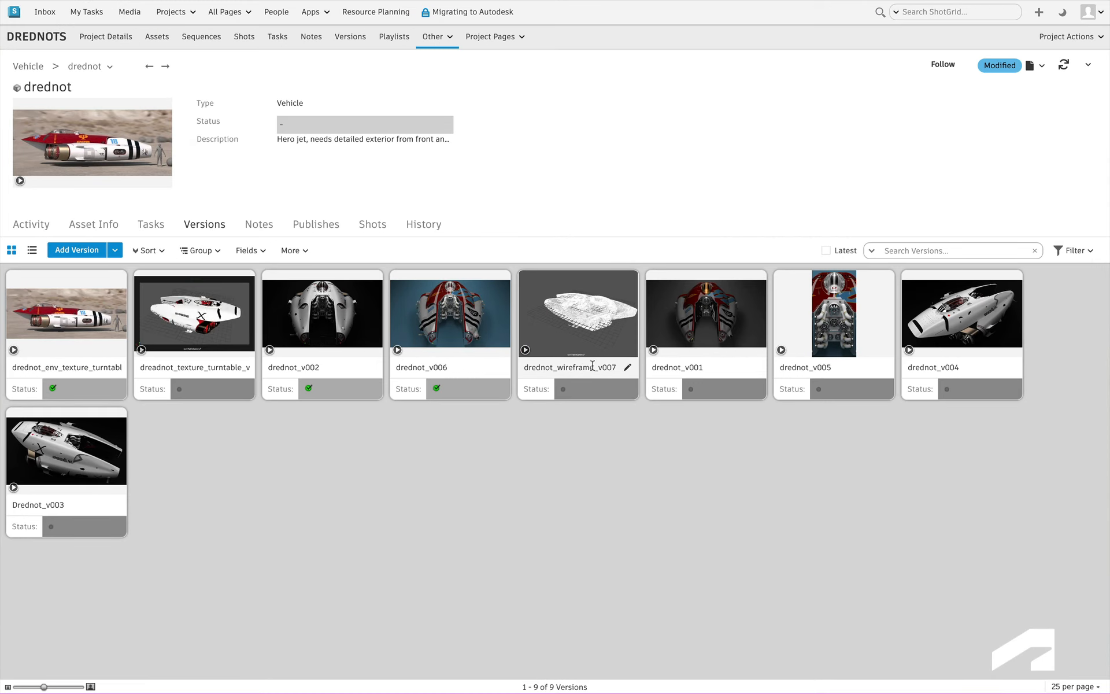
mouse_move(65, 315)
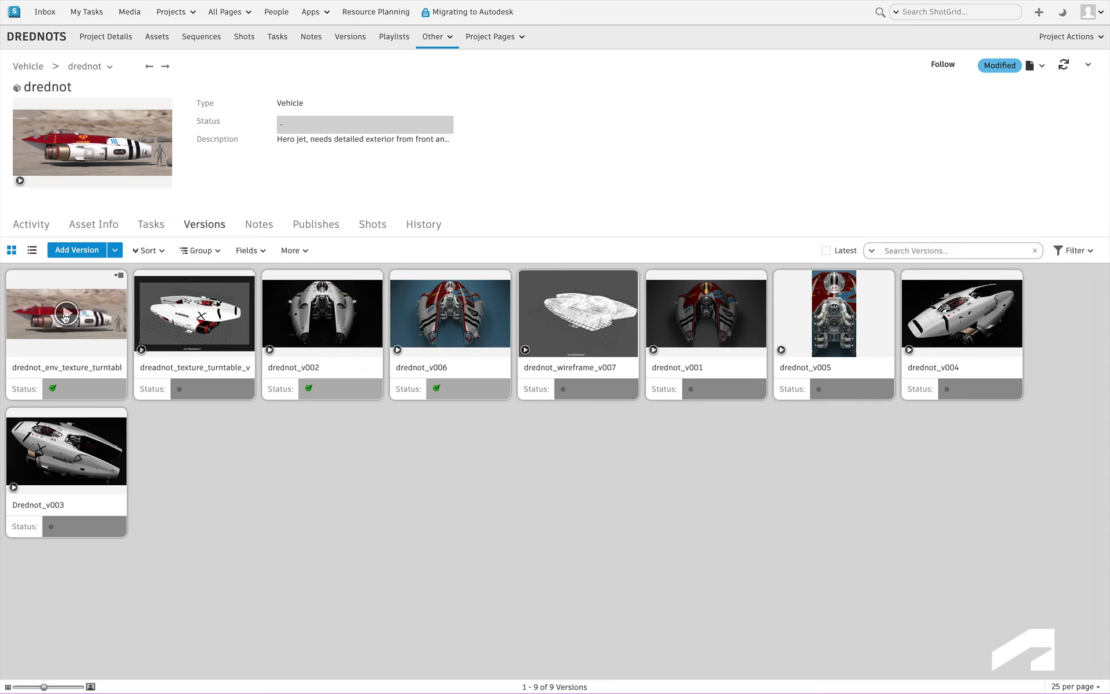
- Play DREDNOT_ENV_TEXTURE_TURNTABLE_V013, close the player, and view the asset's Notes
click(65, 313)
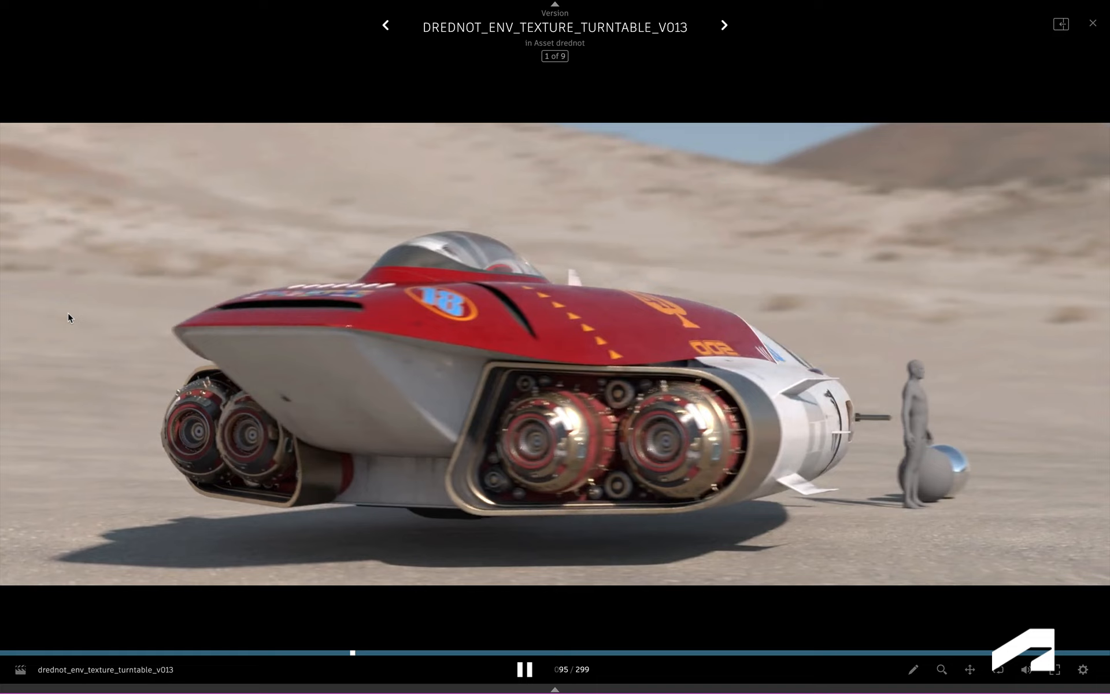
click(1093, 23)
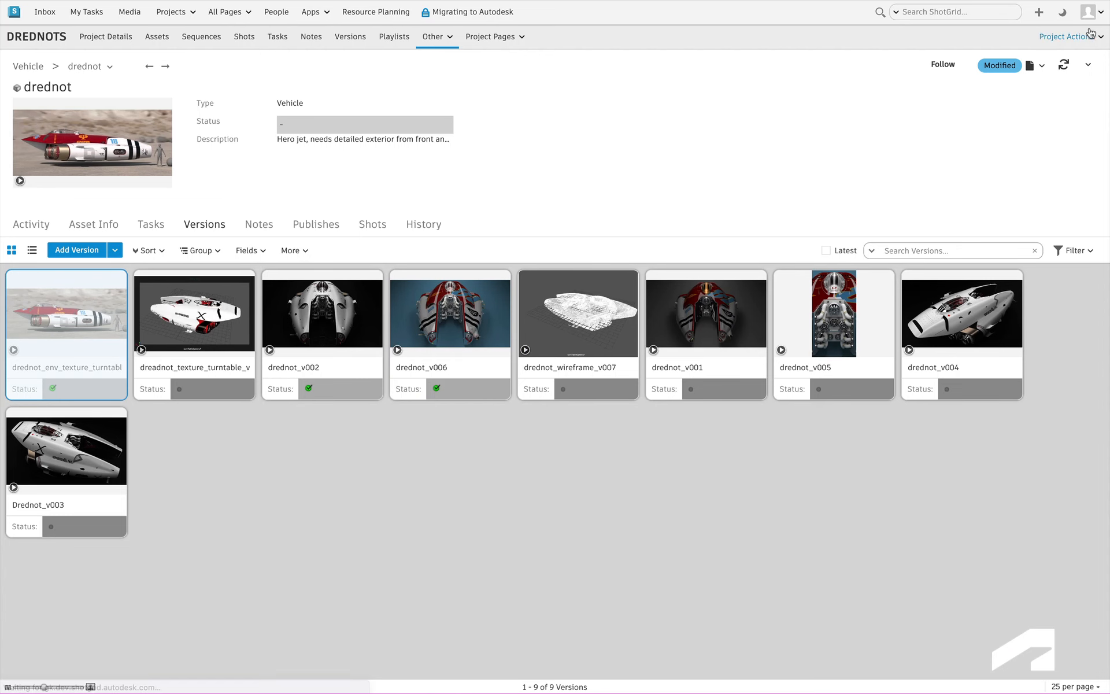
click(259, 224)
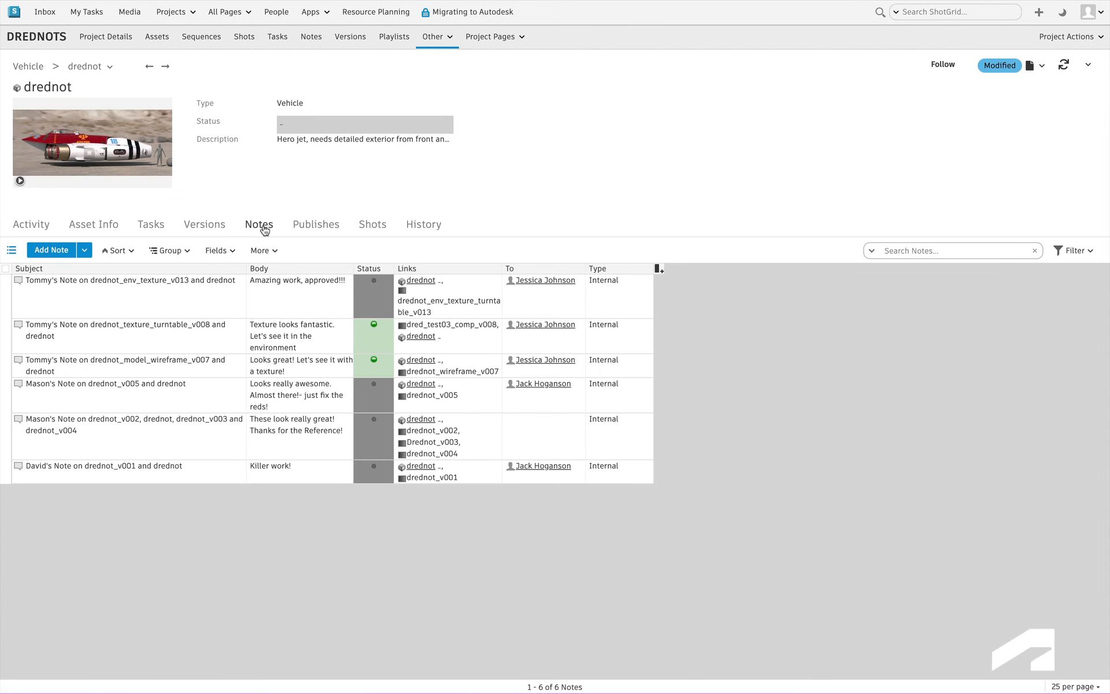
mouse_move(228, 227)
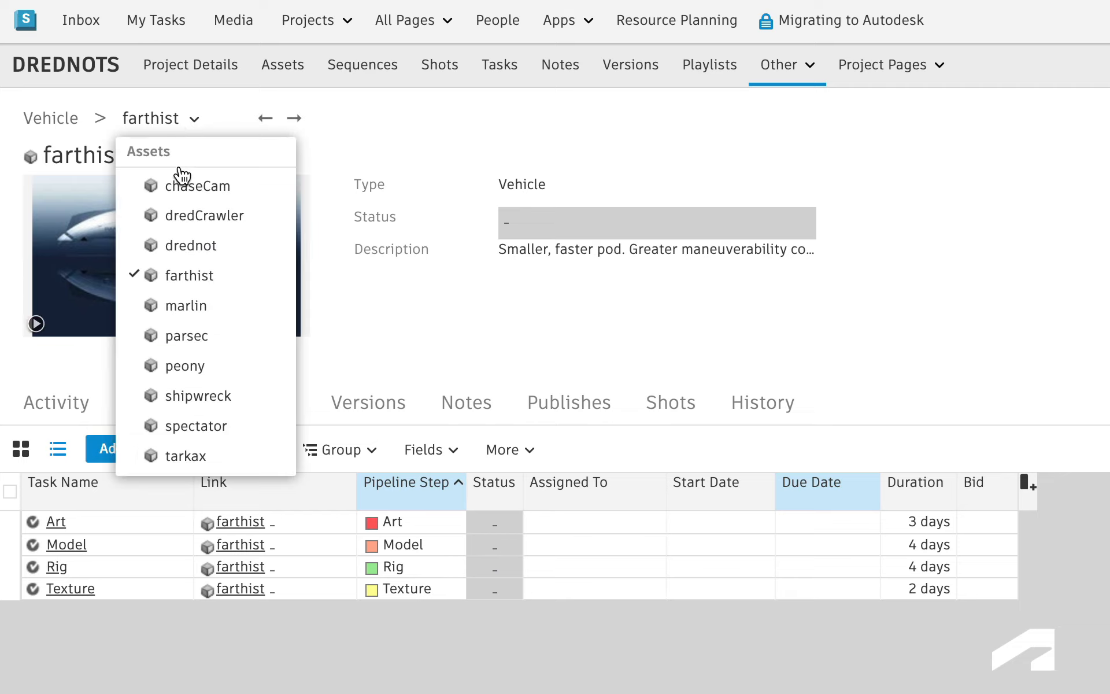
- Visit Marlin, search 'dred' to open Drednot, then go to the Shots page
click(185, 306)
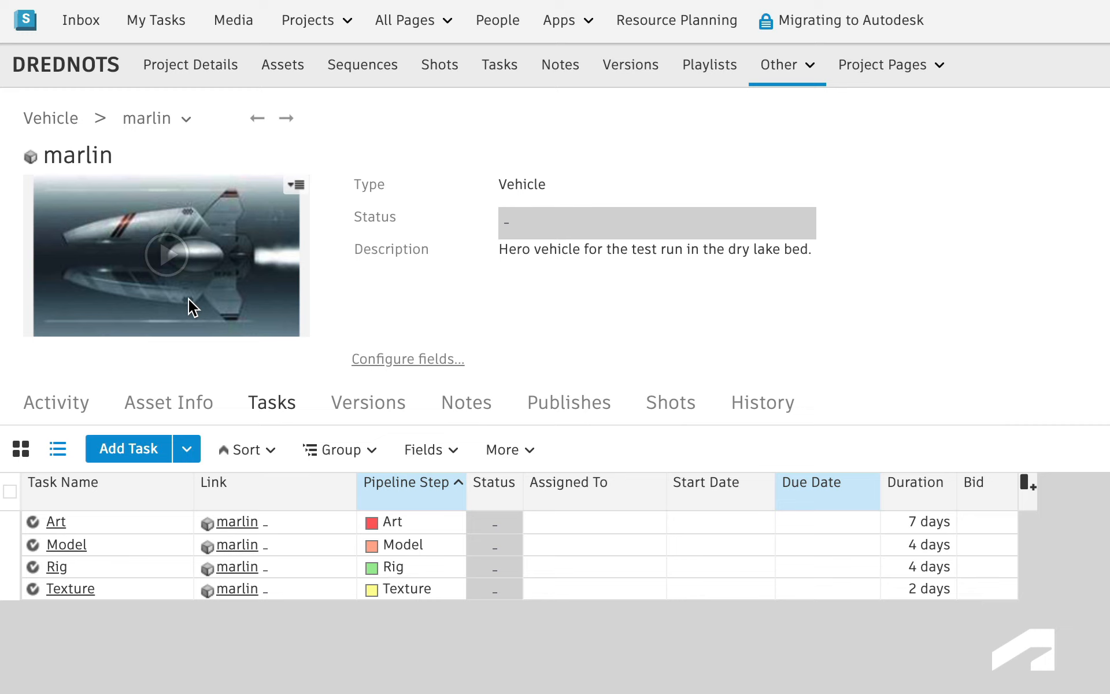
click(51, 118)
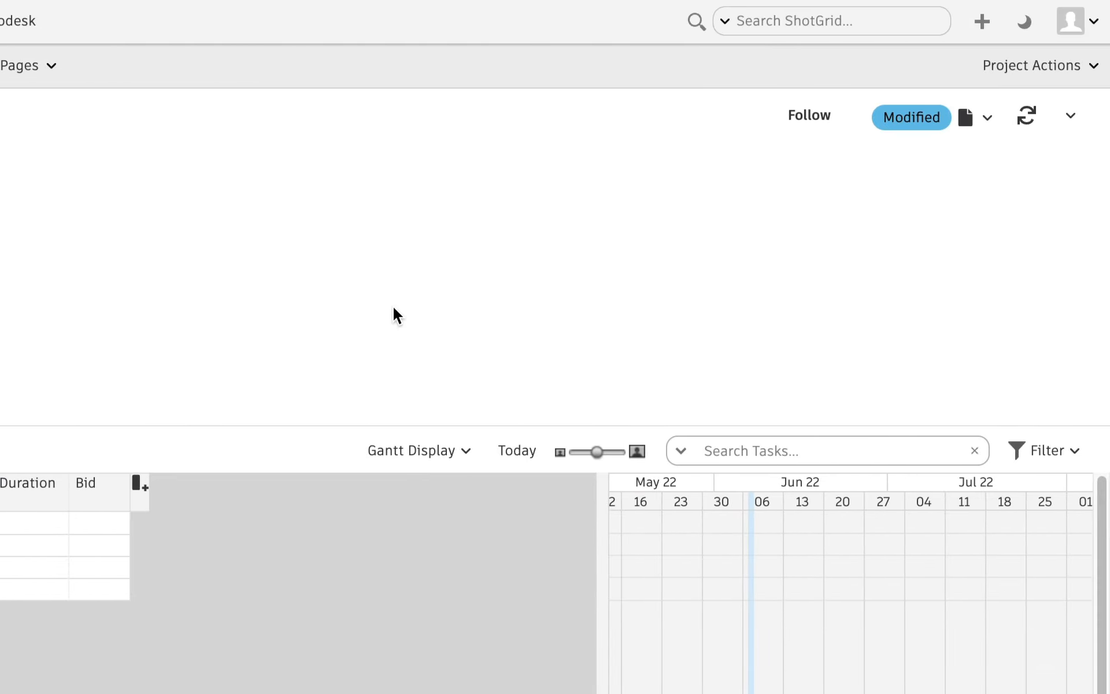
text(dre)
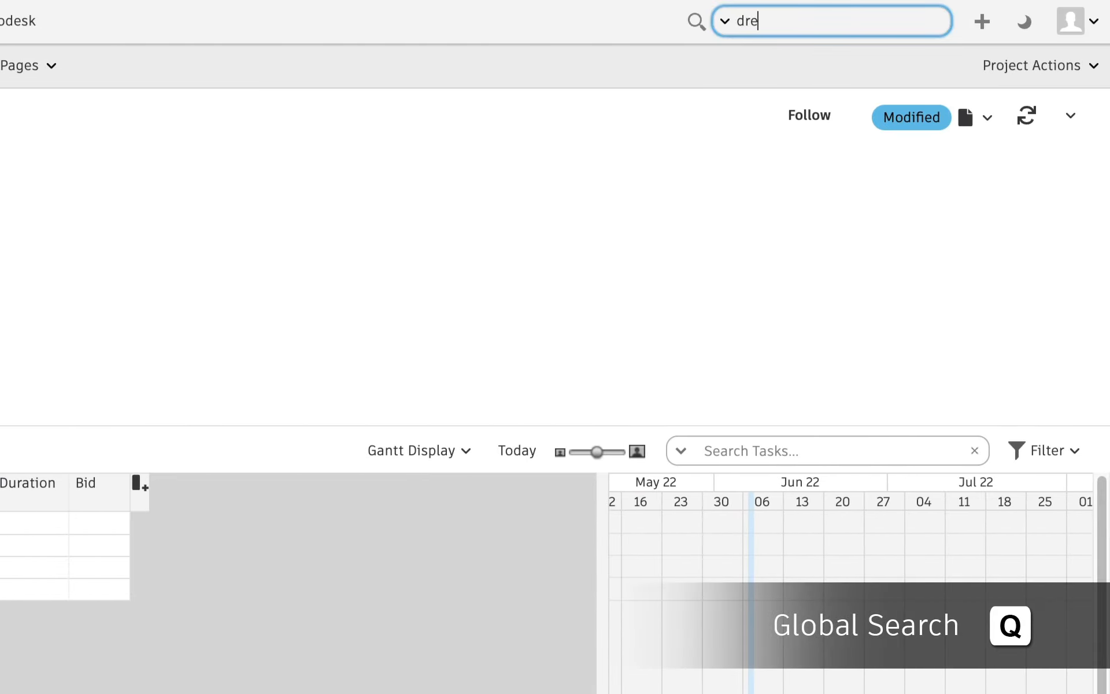
text(d)
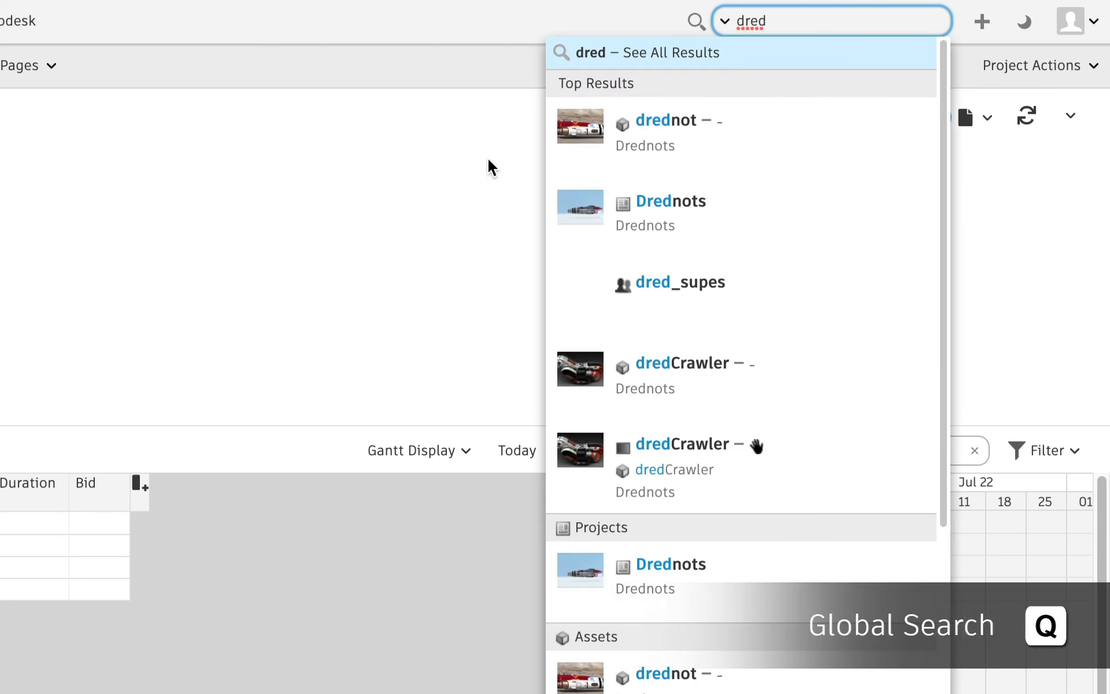
click(666, 120)
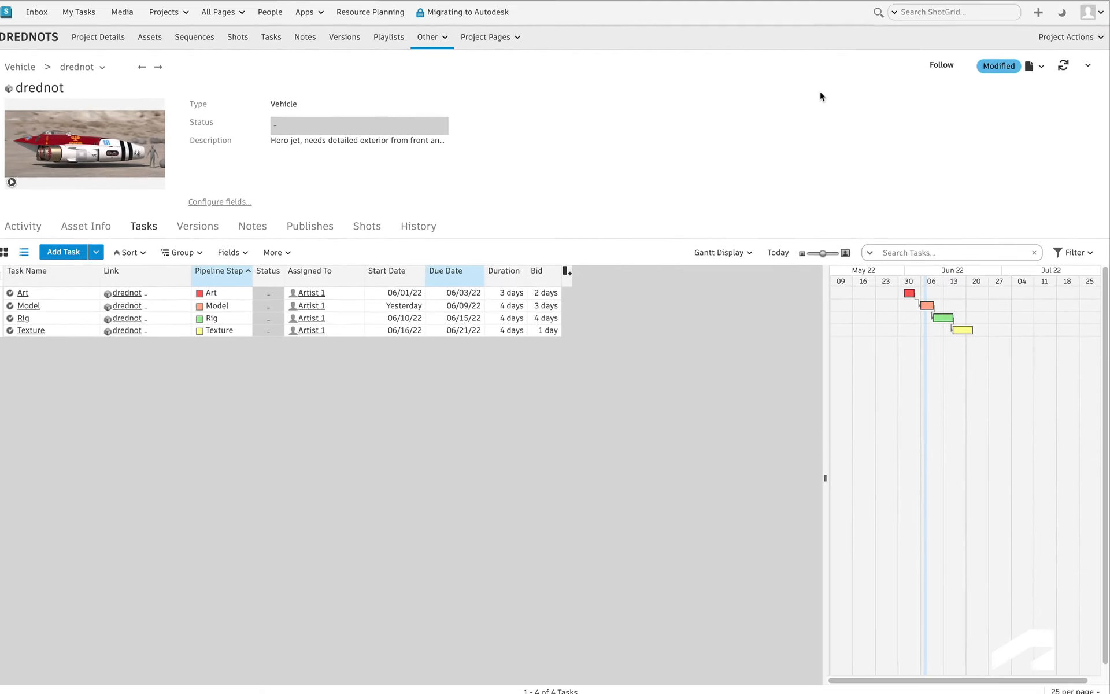
click(243, 36)
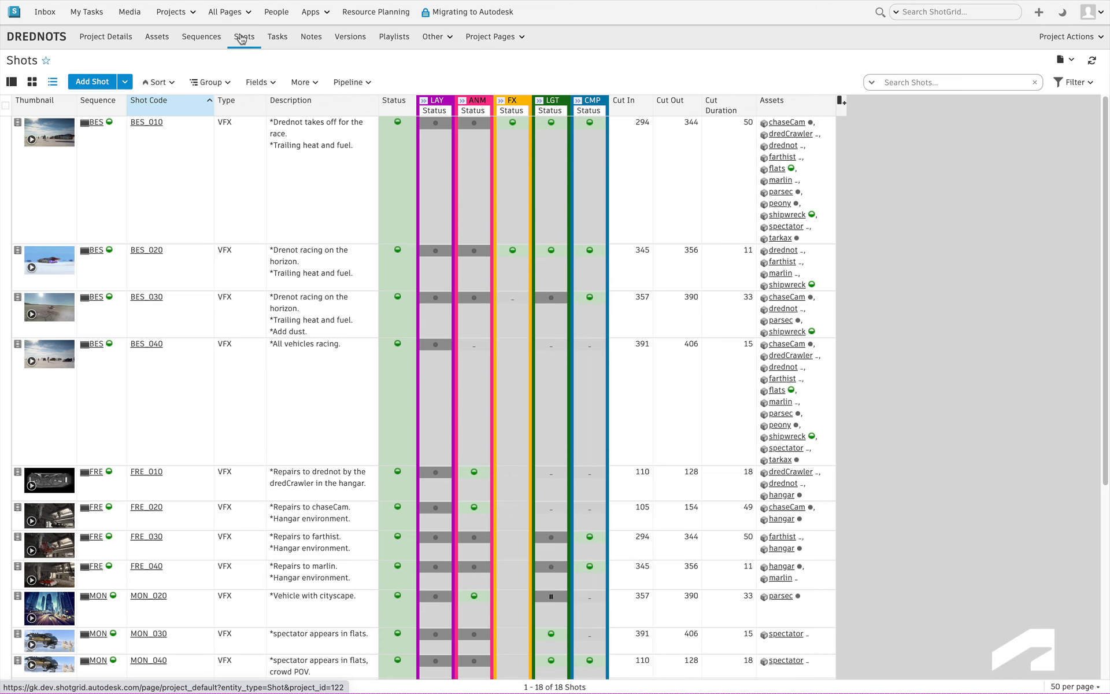
- Group the shots by Sequence and sort them by Cut Order
click(211, 82)
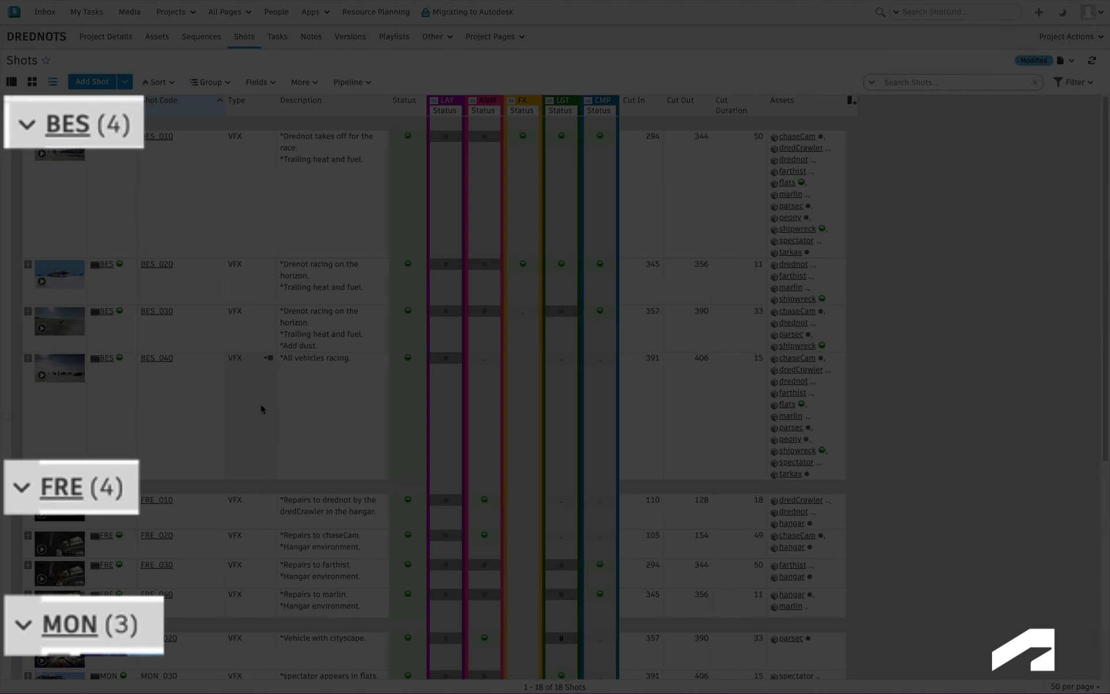
click(158, 81)
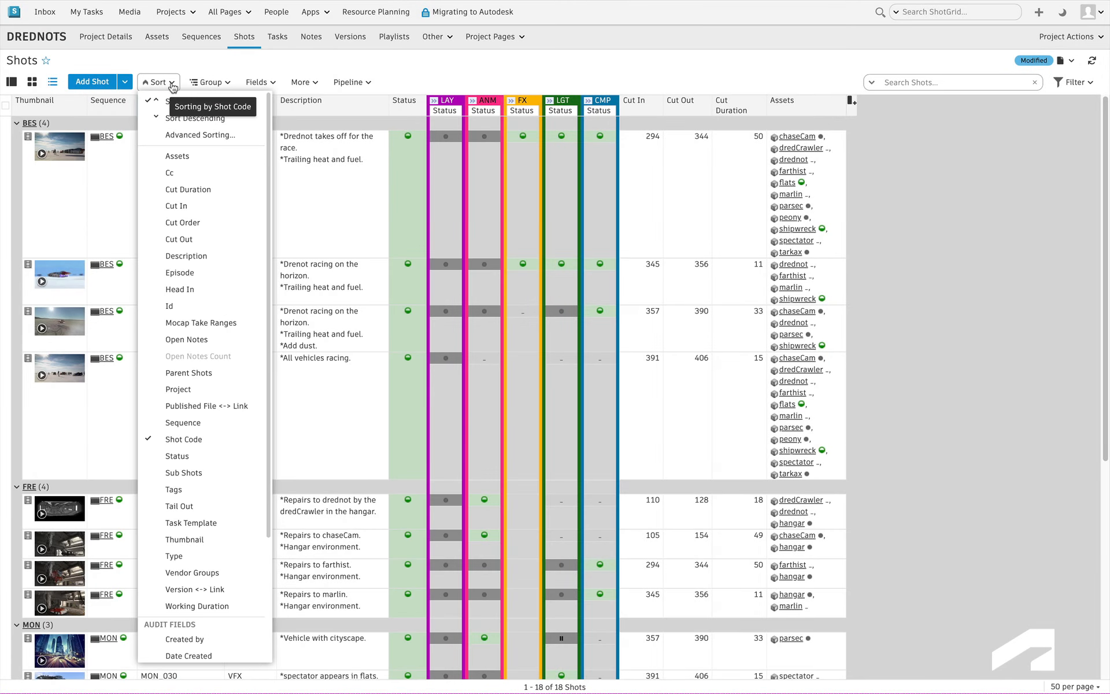
mouse_move(197, 223)
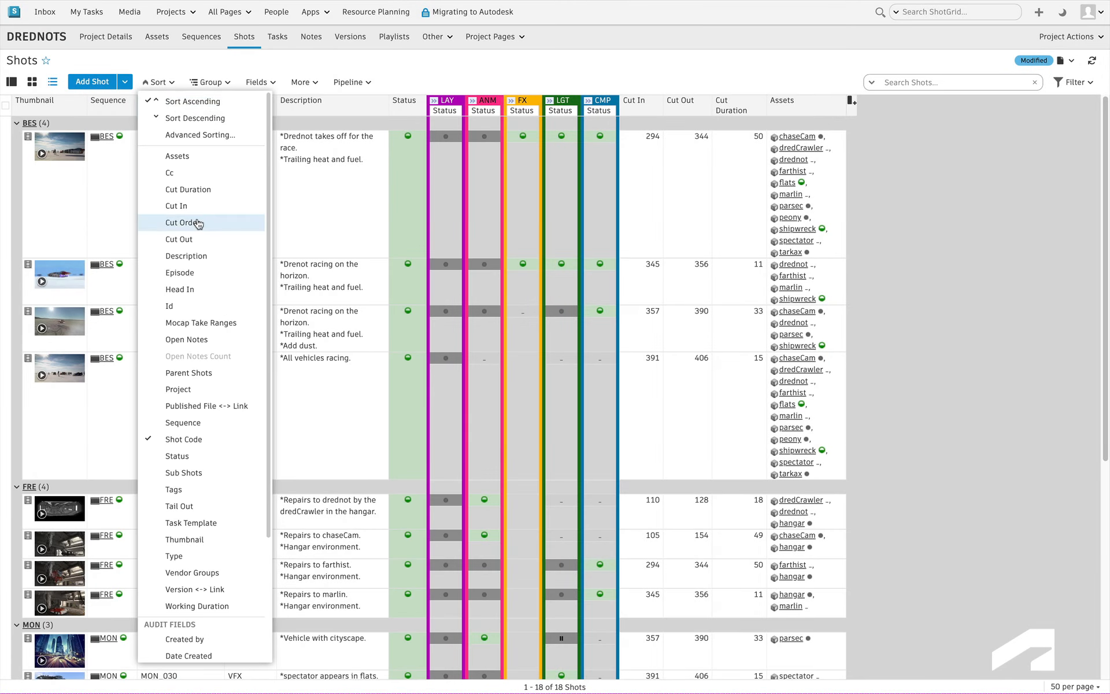
click(184, 223)
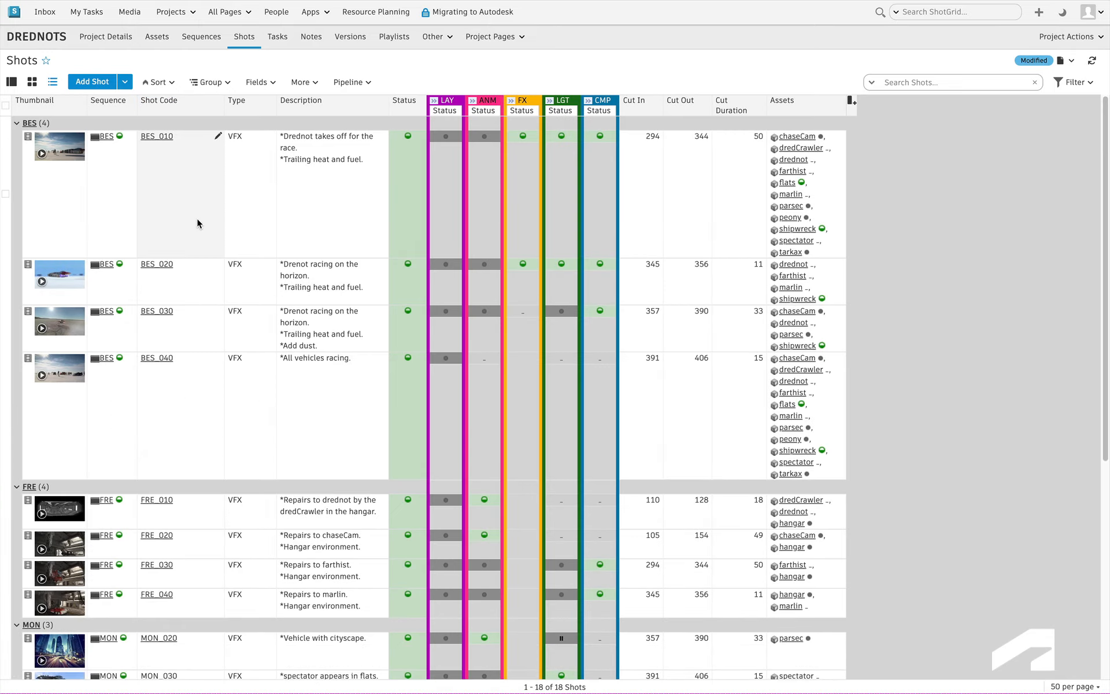
scroll(down, 3)
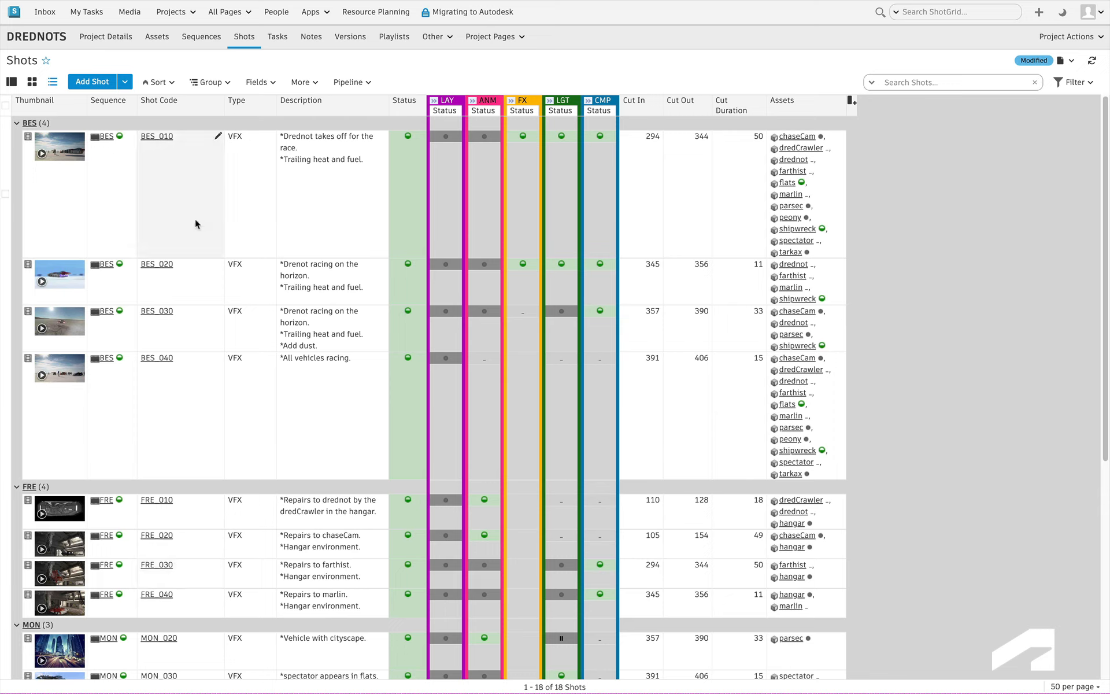
mouse_move(885, 150)
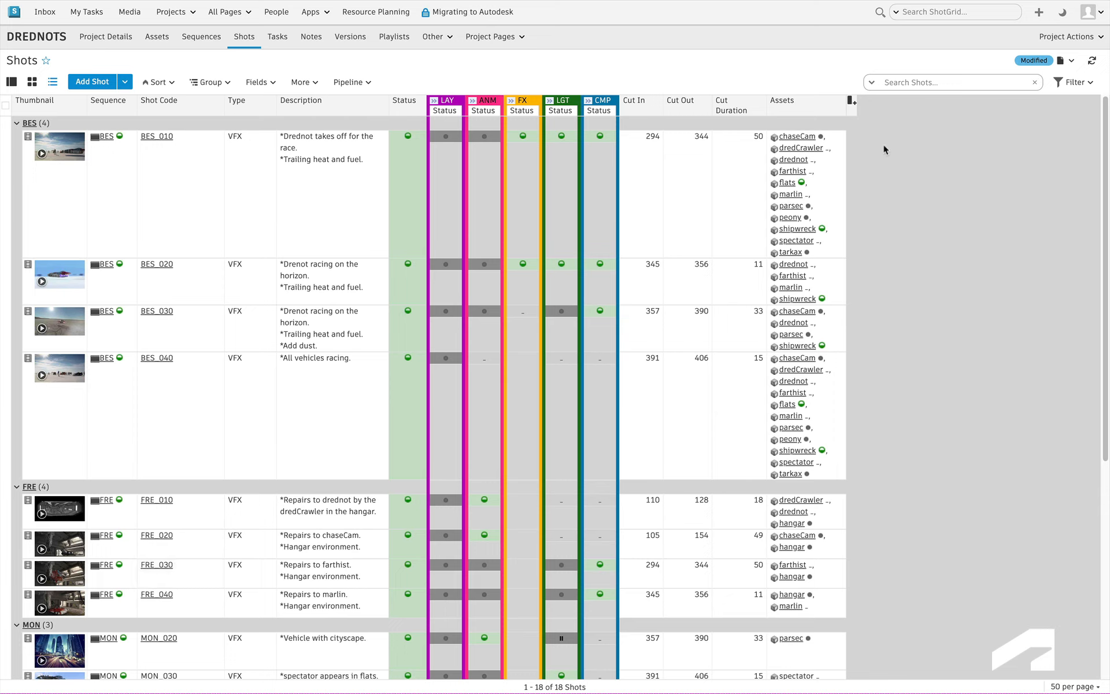
- Save the grouped Shots layout, search for MON shots, and go to Tasks
click(1073, 60)
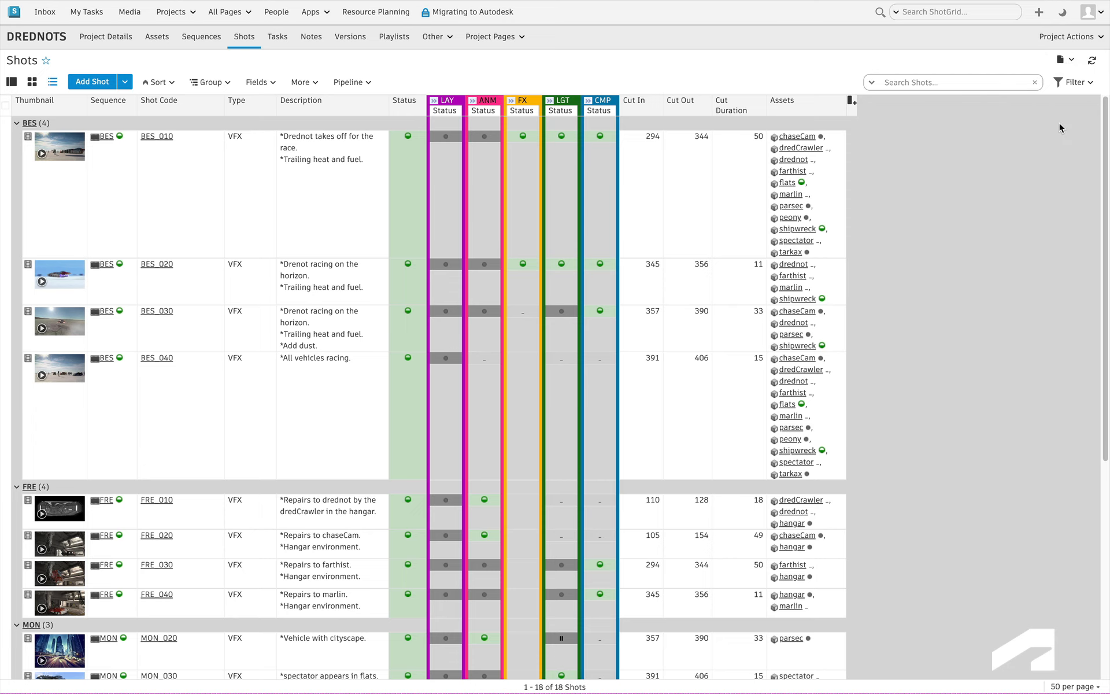
text(FRE_0)
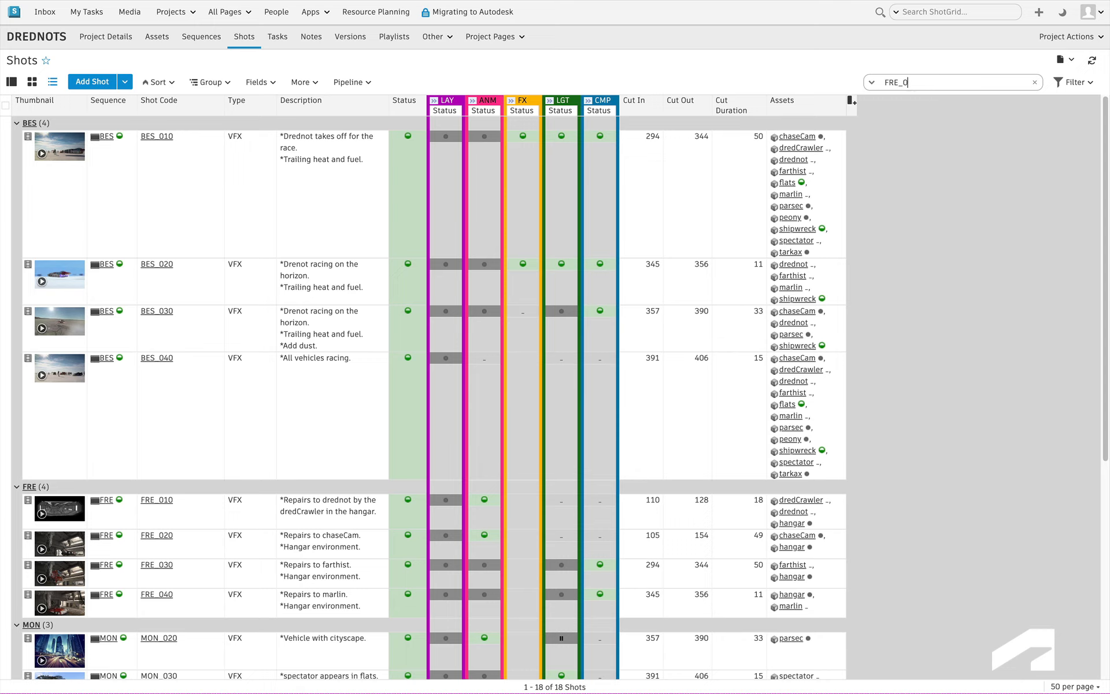
text(MON)
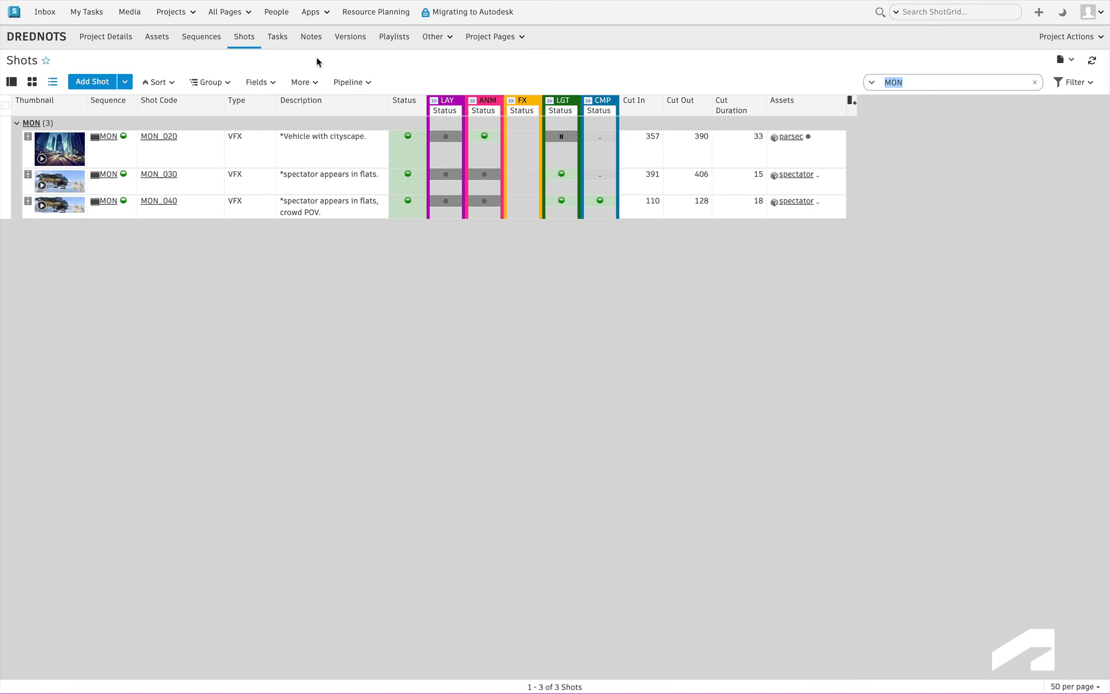
click(277, 36)
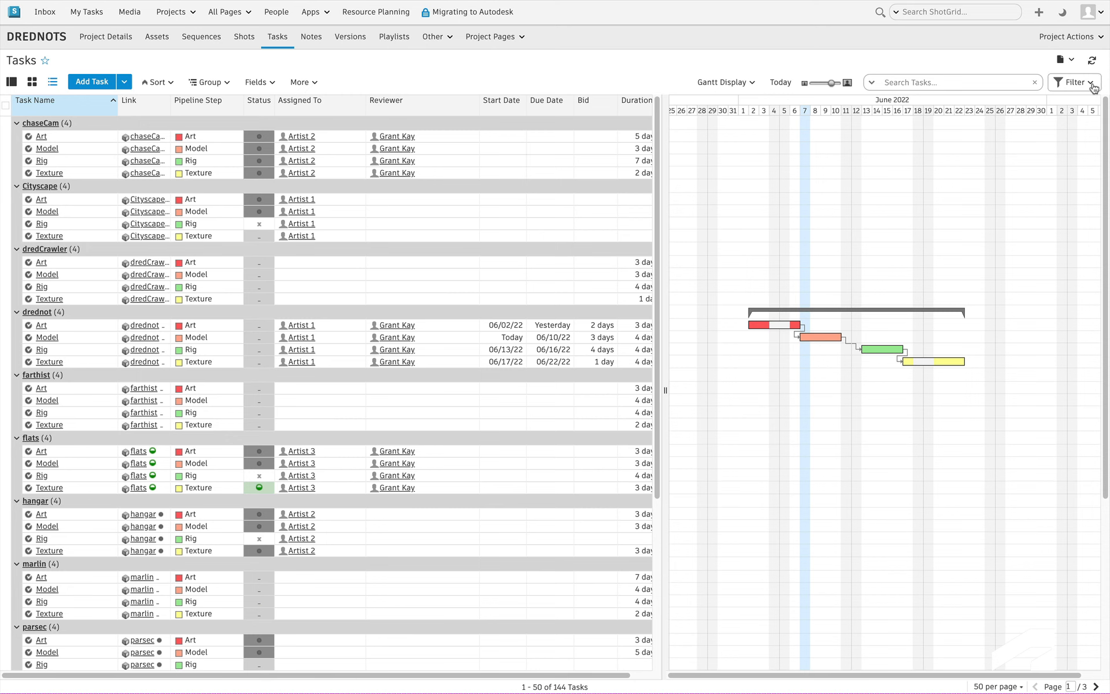
- Filter tasks by Assigned To: Artist 1, Artist 2 and Artist 3
click(1075, 82)
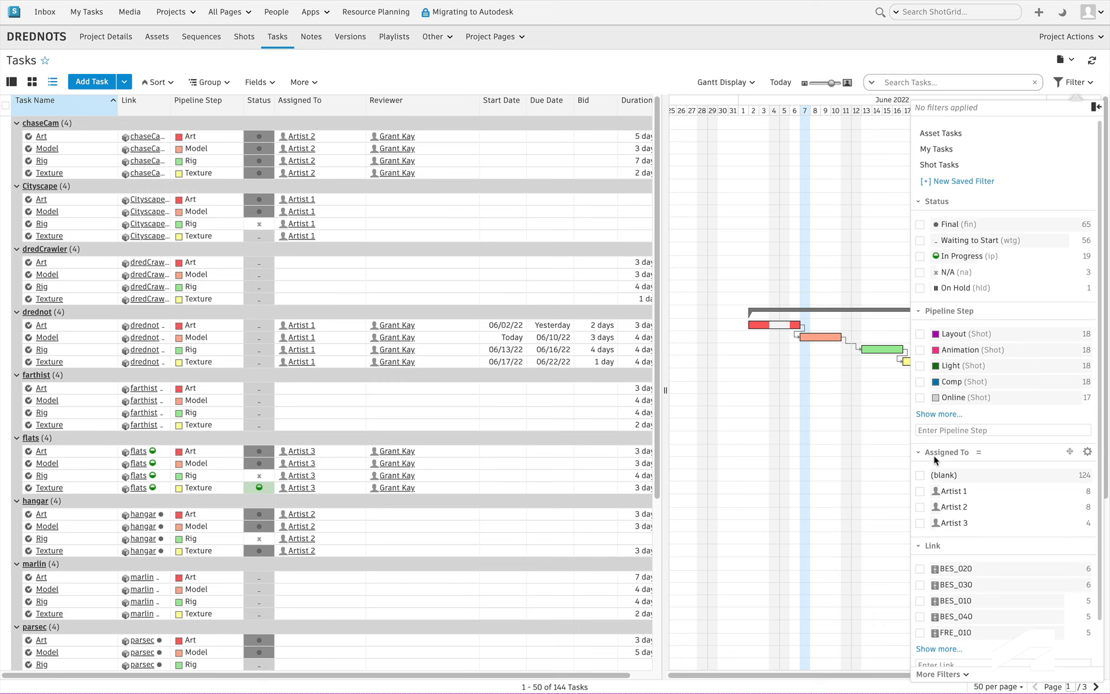
mouse_move(922, 495)
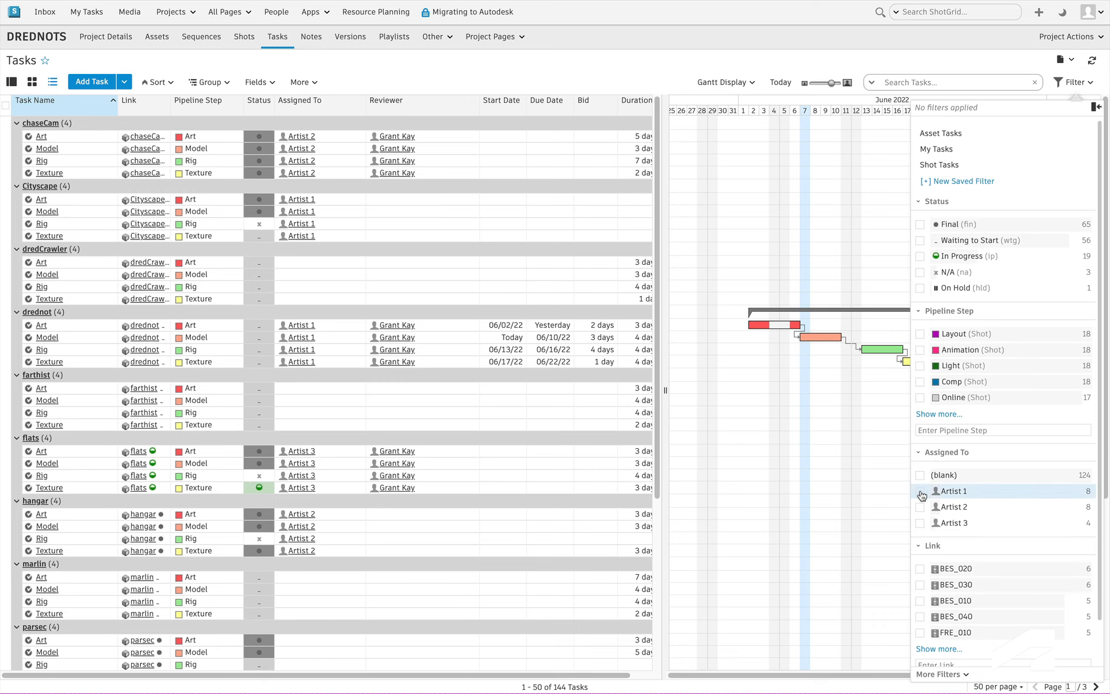
click(920, 491)
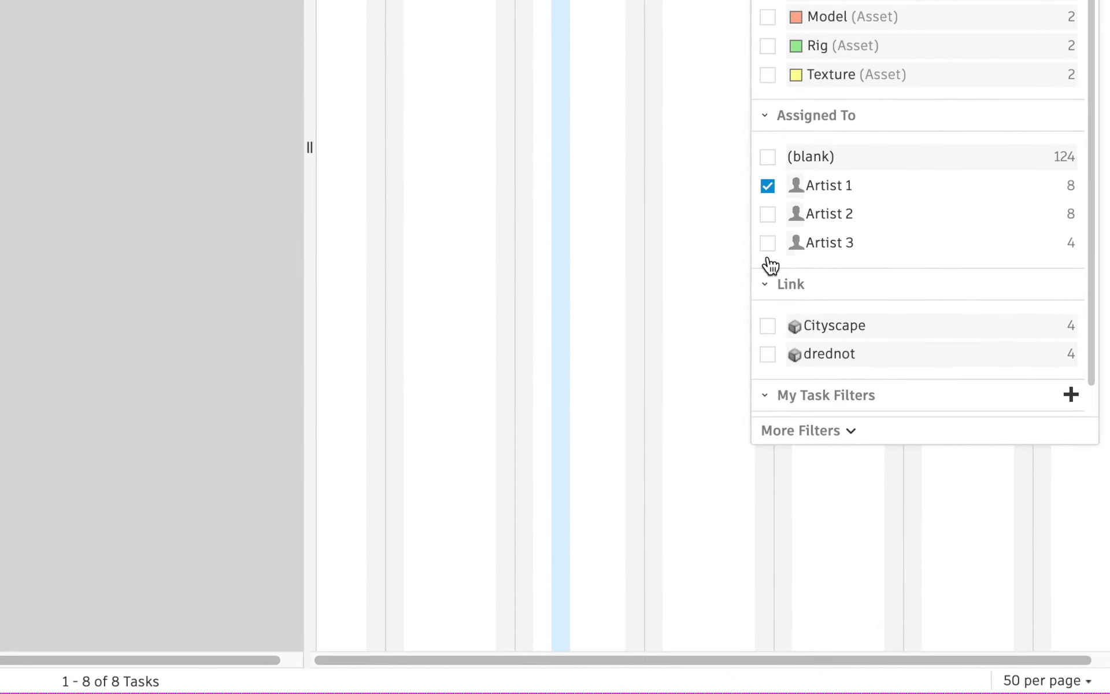
click(768, 214)
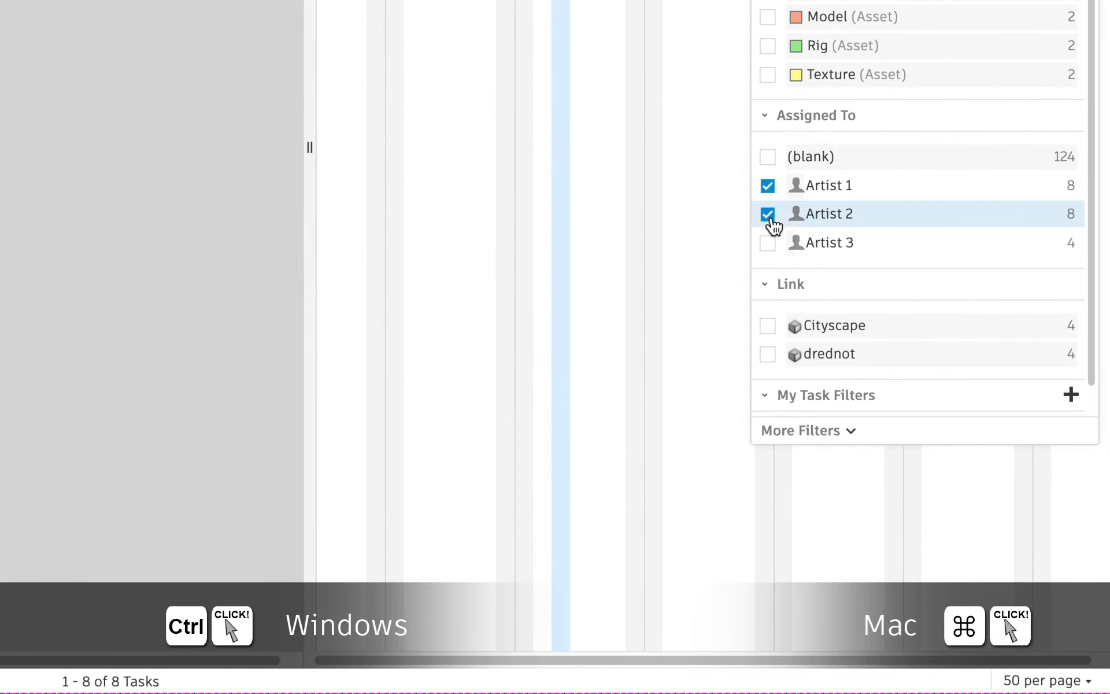
click(767, 243)
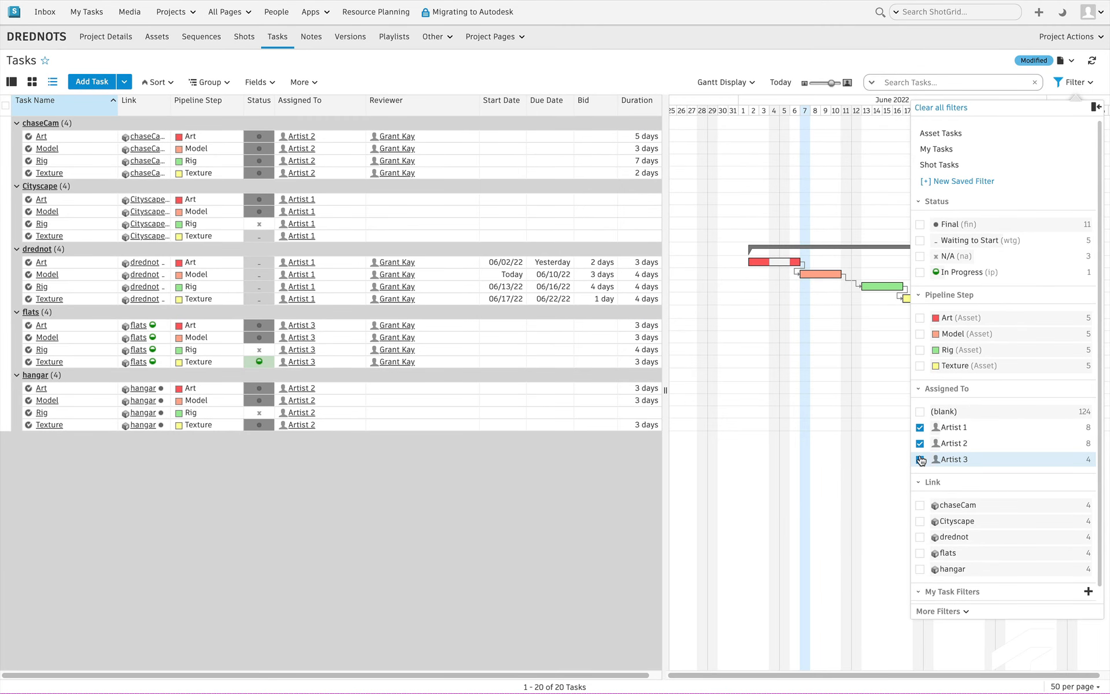
click(920, 459)
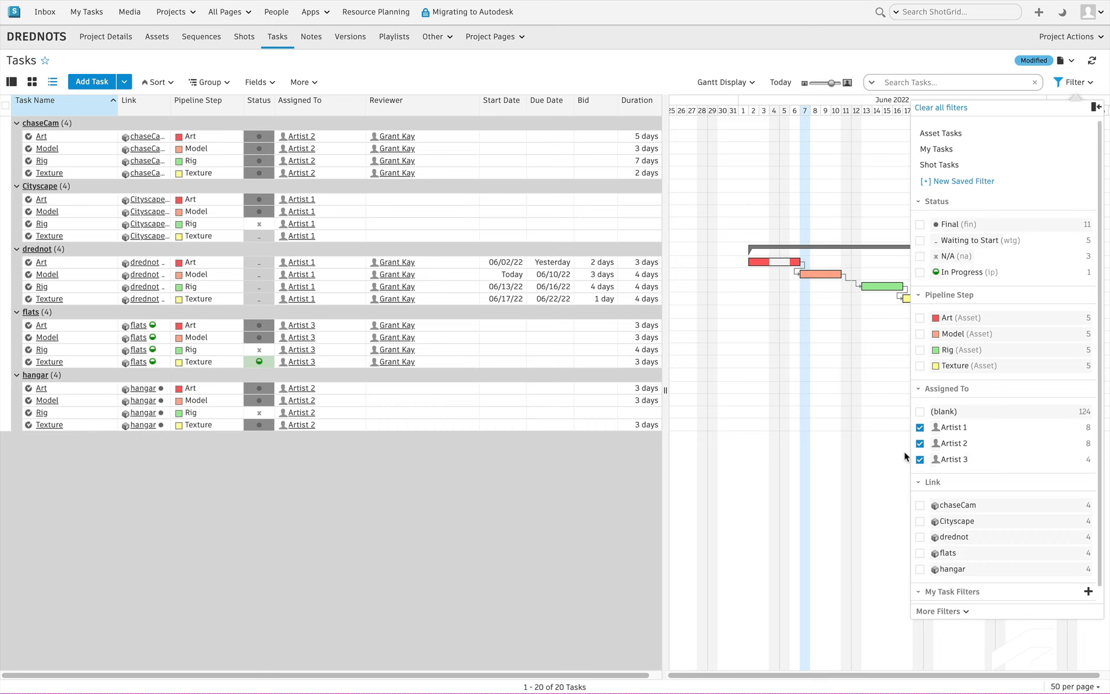
mouse_move(967, 424)
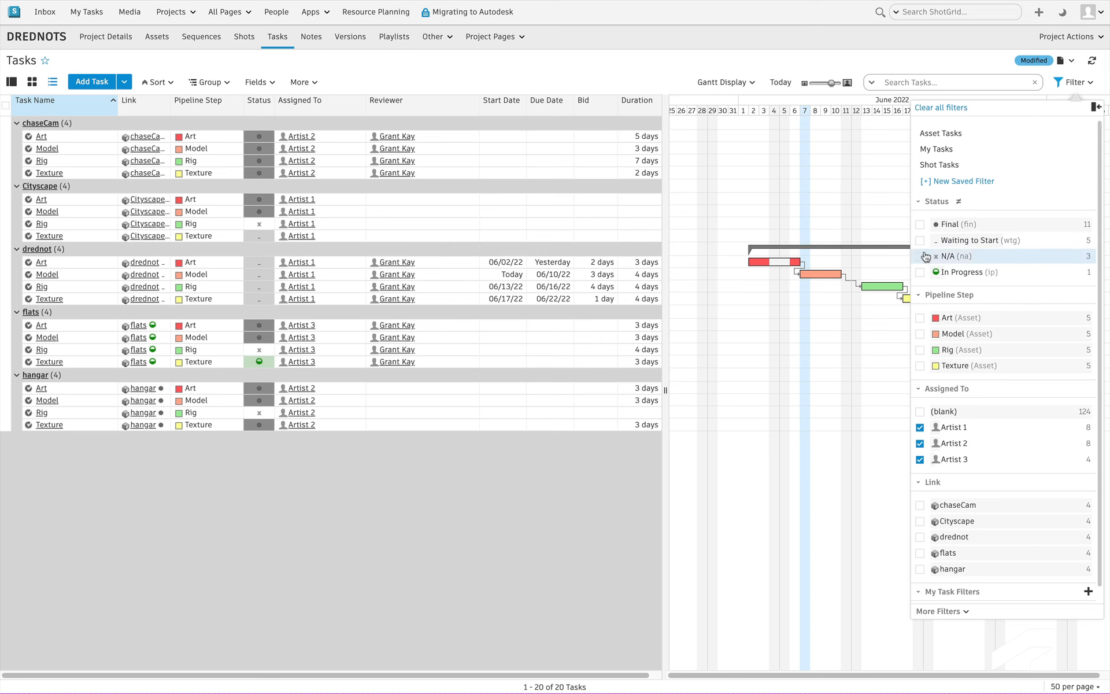
- Exclude N/A-status tasks, leaving 17 tasks, and show the saved task filters panel
click(920, 256)
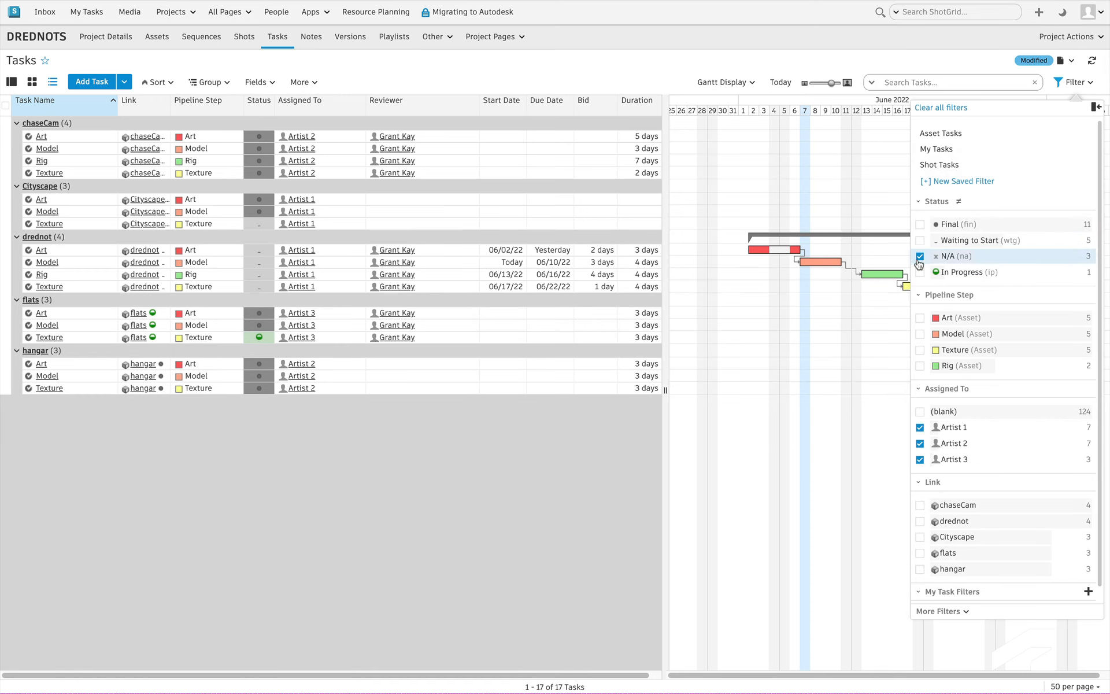
mouse_move(896, 320)
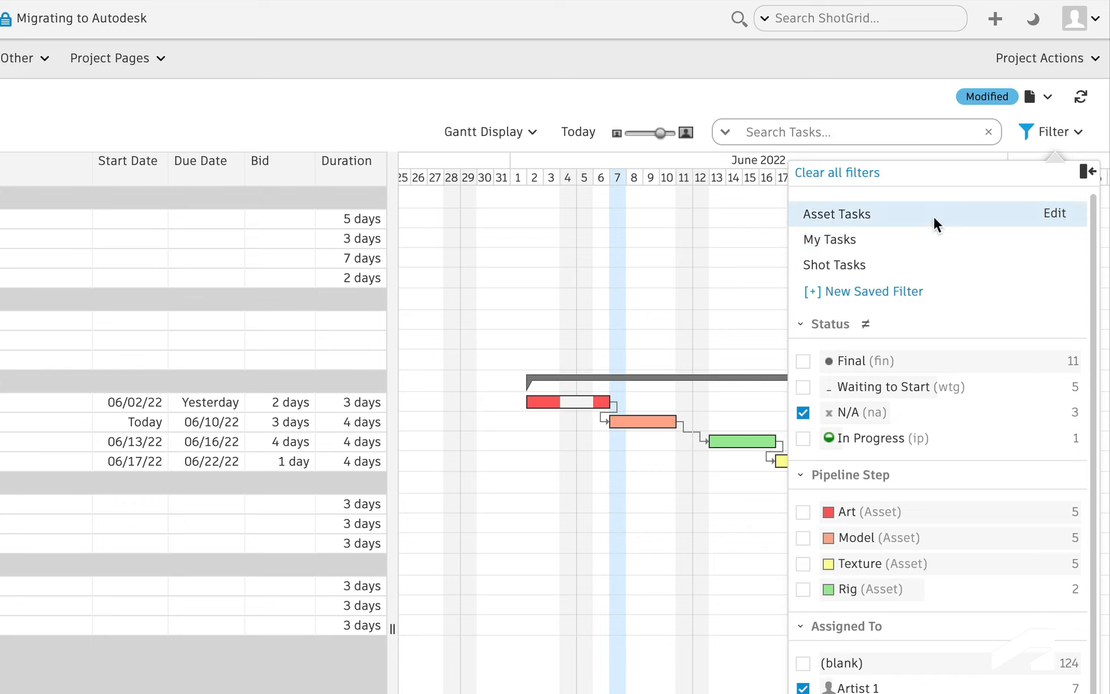
click(1054, 265)
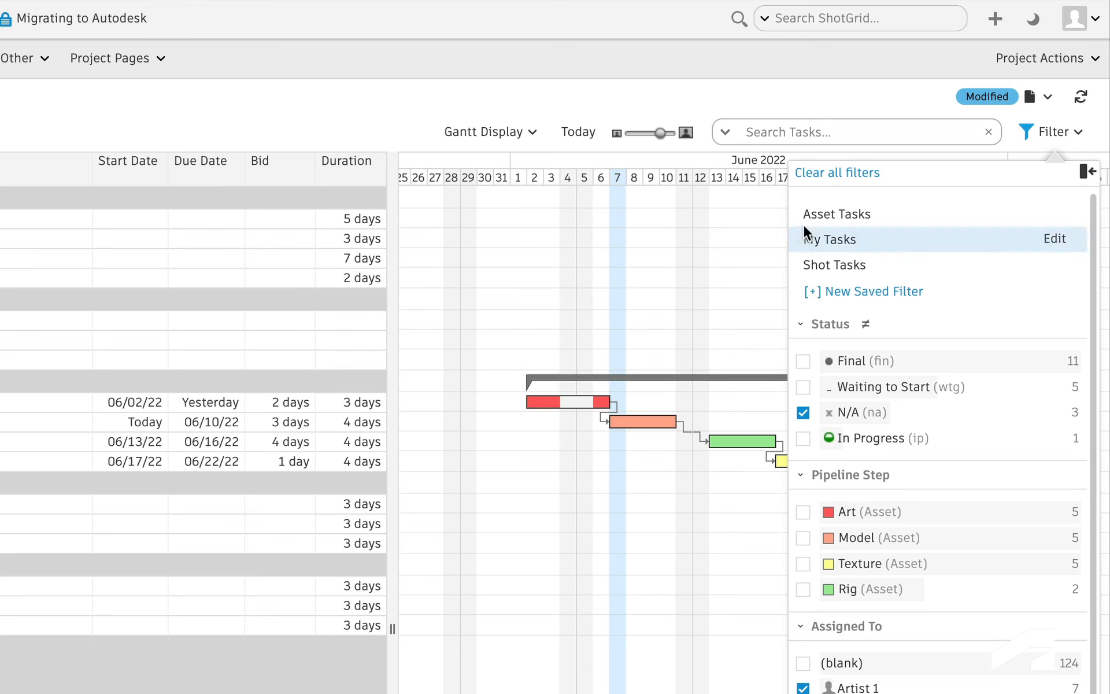
click(837, 173)
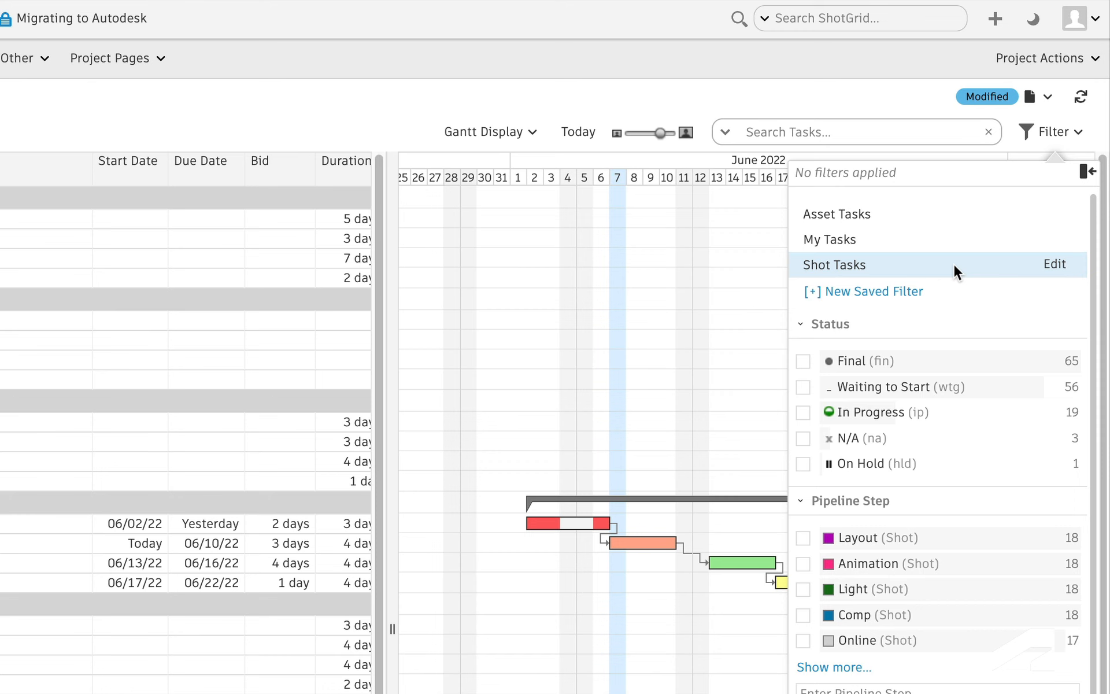
mouse_move(1056, 275)
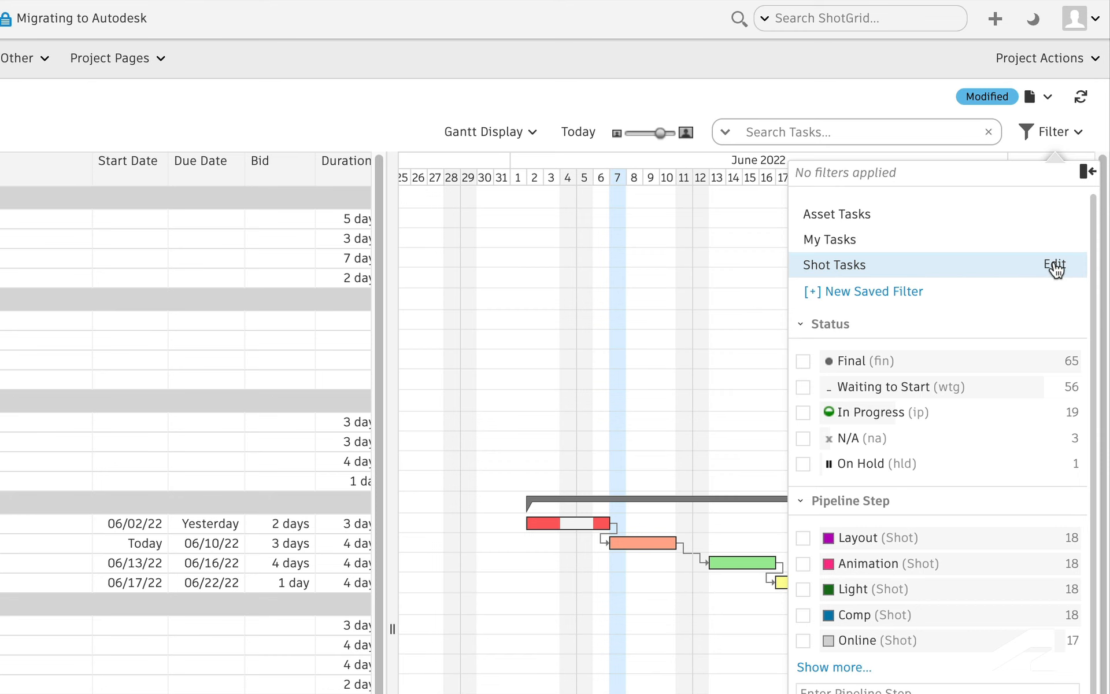
- Save a copy of Shot Tasks as 'Lighting & Comp', matching Light or Comp pipeline steps
click(1053, 264)
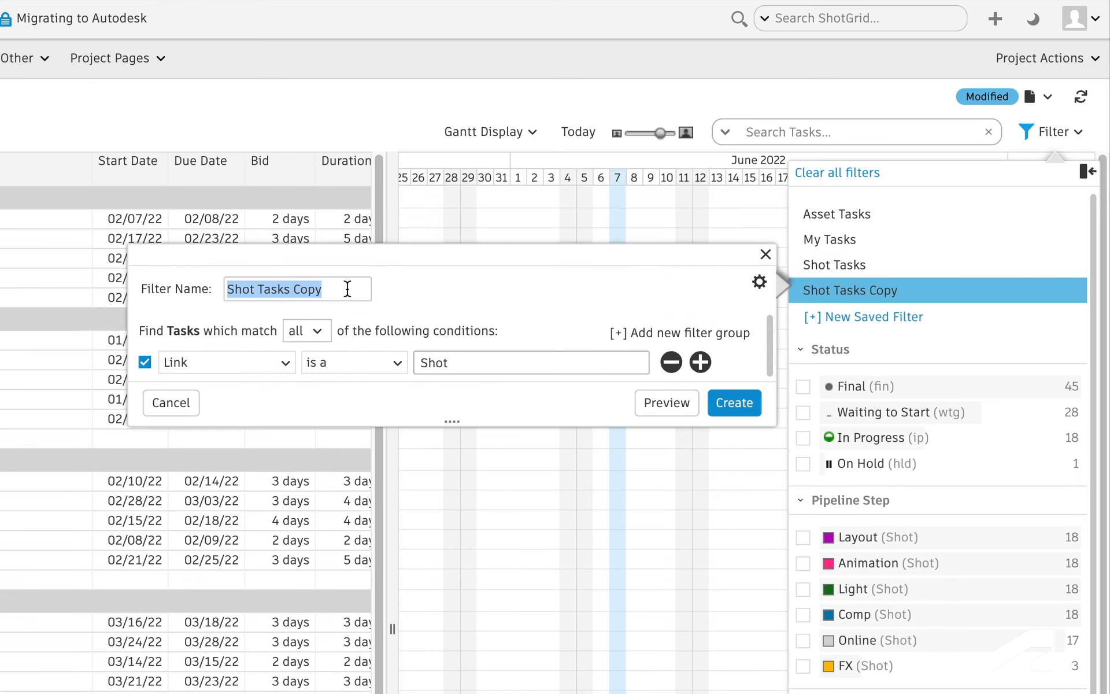
text(Lighting & Comp)
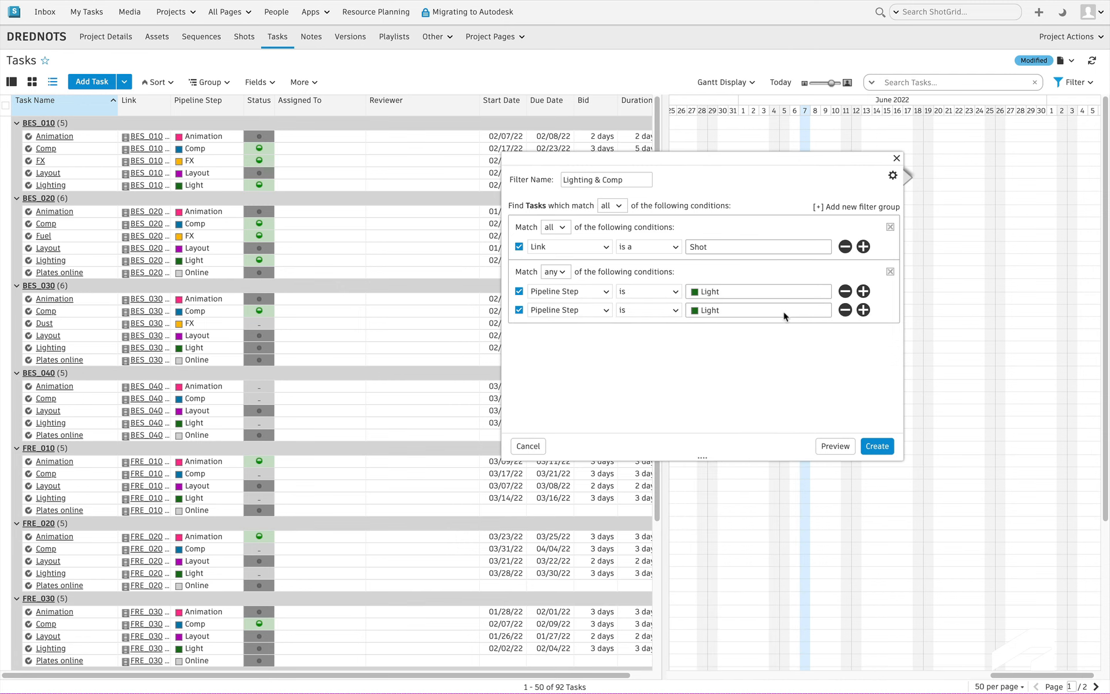
click(759, 310)
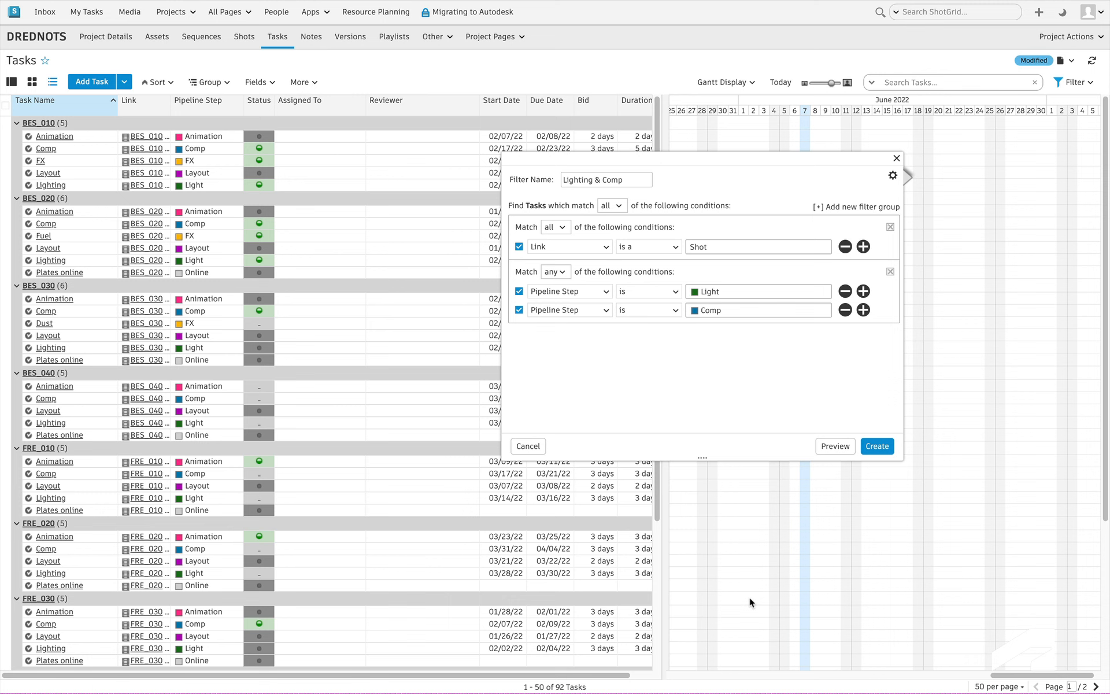
click(836, 446)
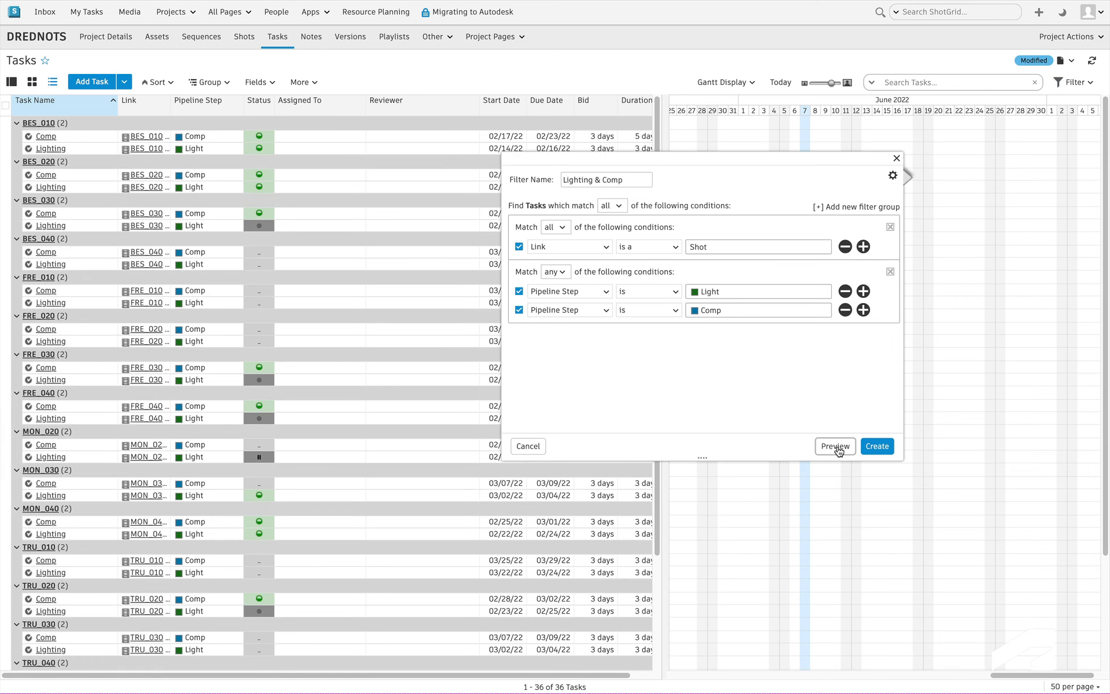
click(835, 446)
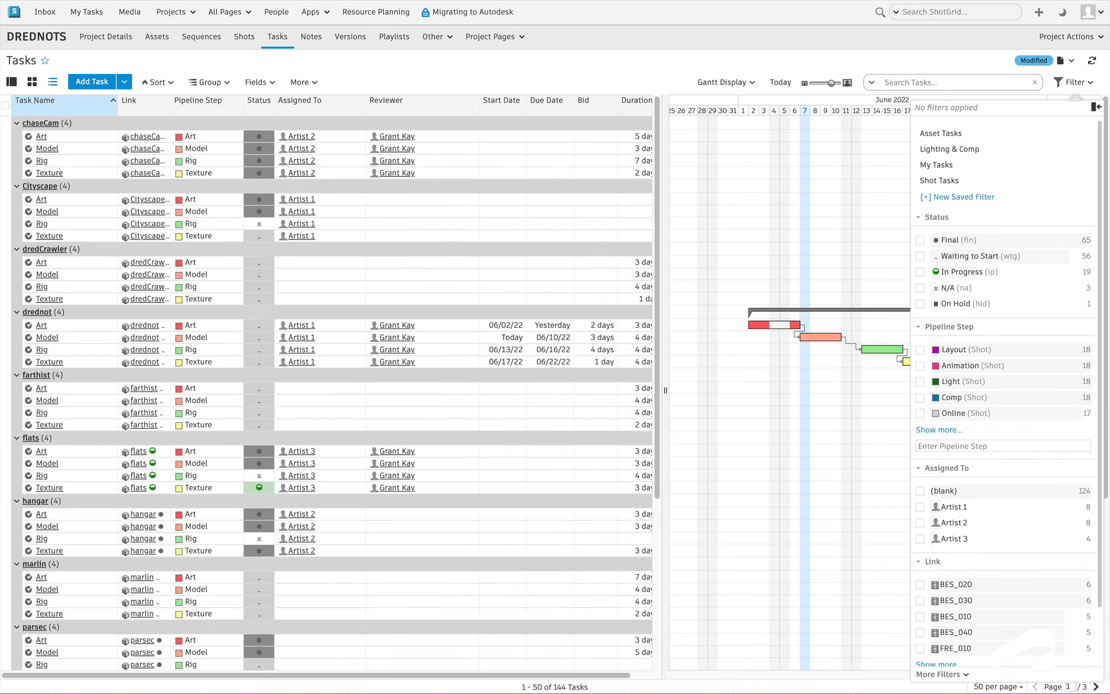
- Close and reopen the filter list, then open the Due Date column's cell-colour rules
click(1075, 59)
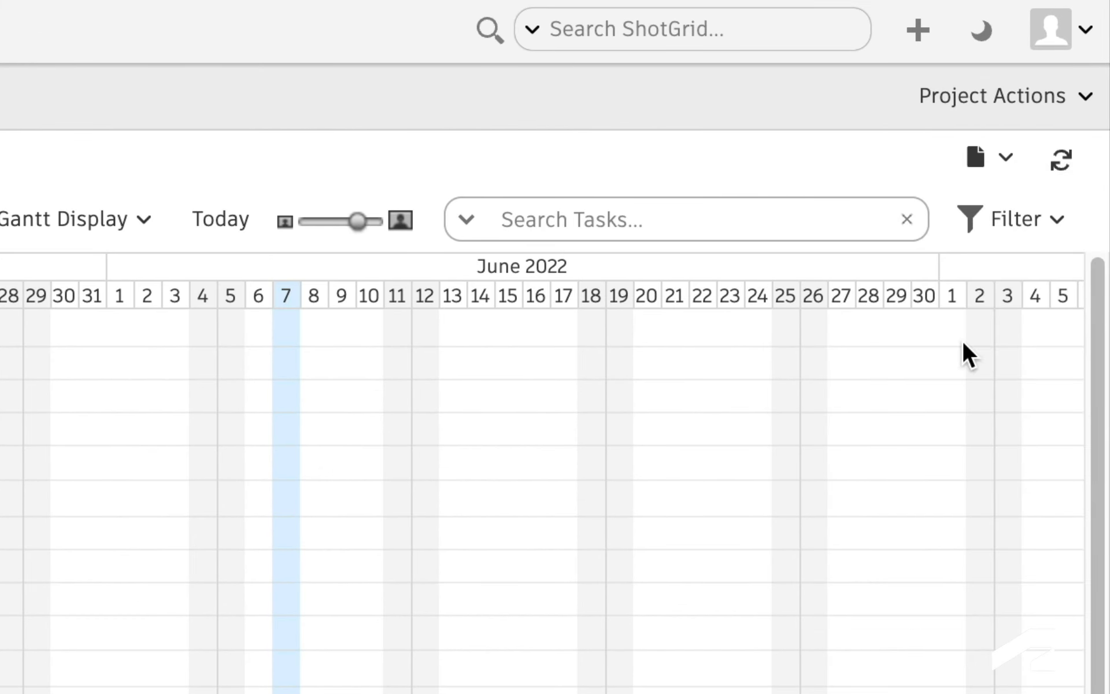
click(1024, 218)
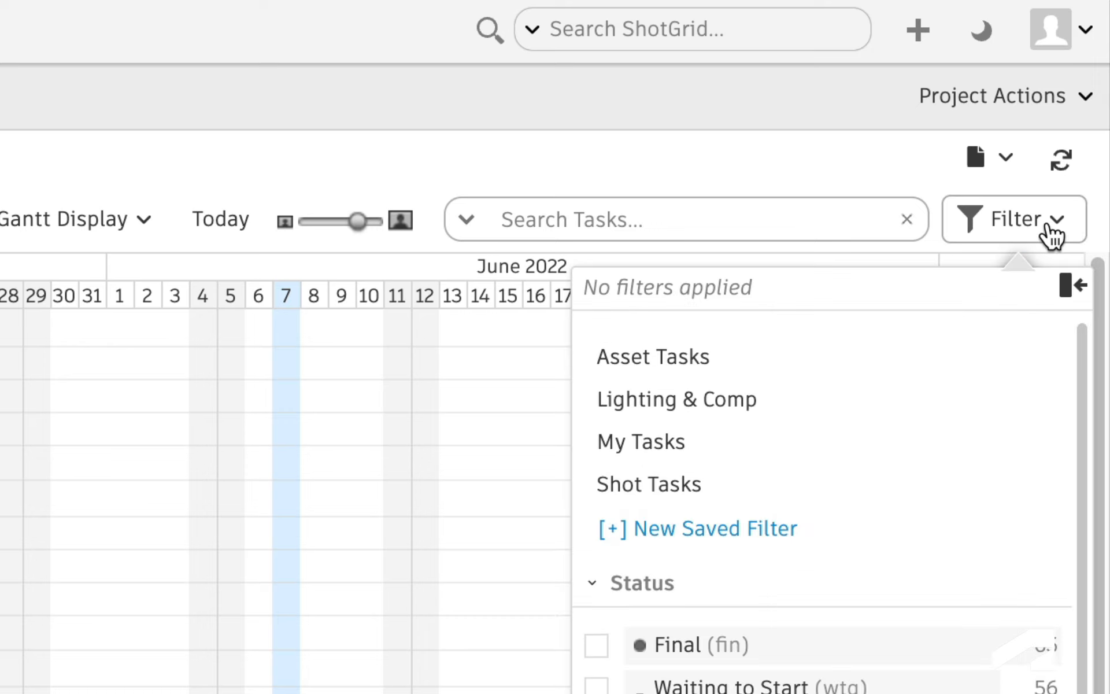
mouse_move(920, 398)
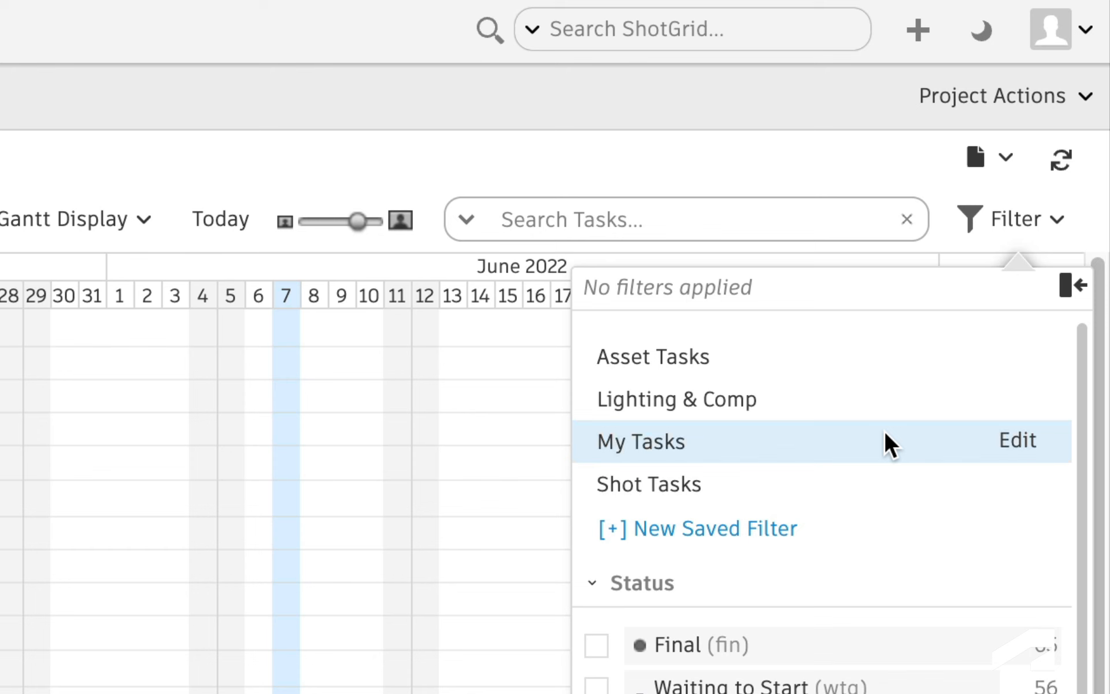
click(1018, 219)
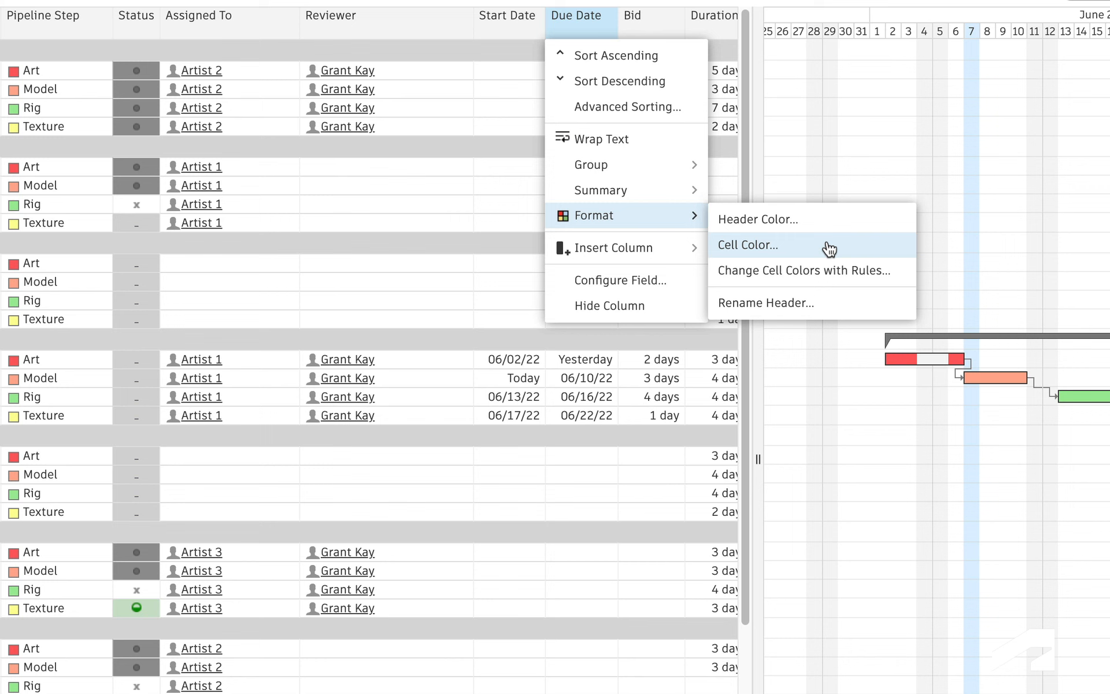
click(805, 271)
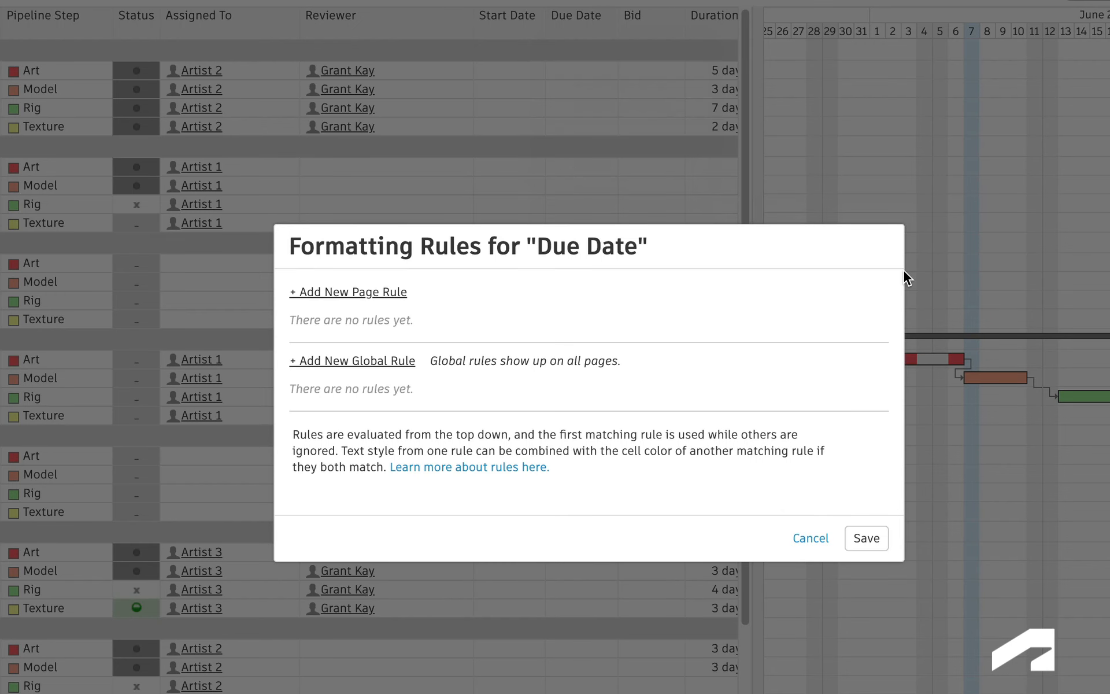
mouse_move(395, 371)
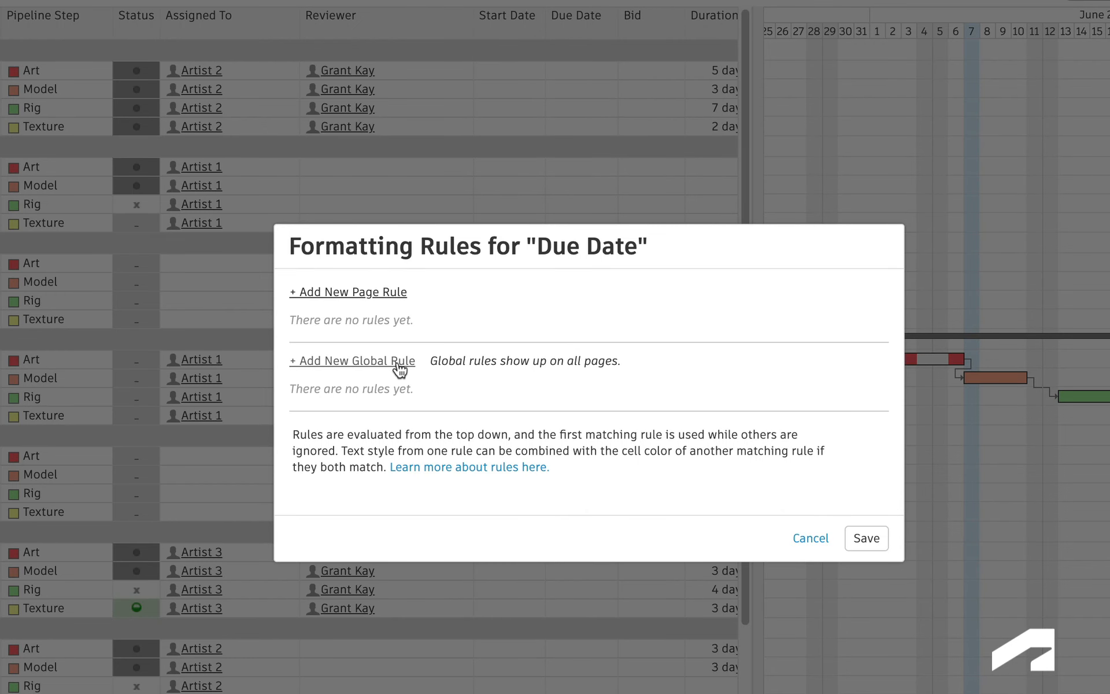
- Add an 'Overdue' page rule making Due Date cells before today red; cancel row rules
click(352, 361)
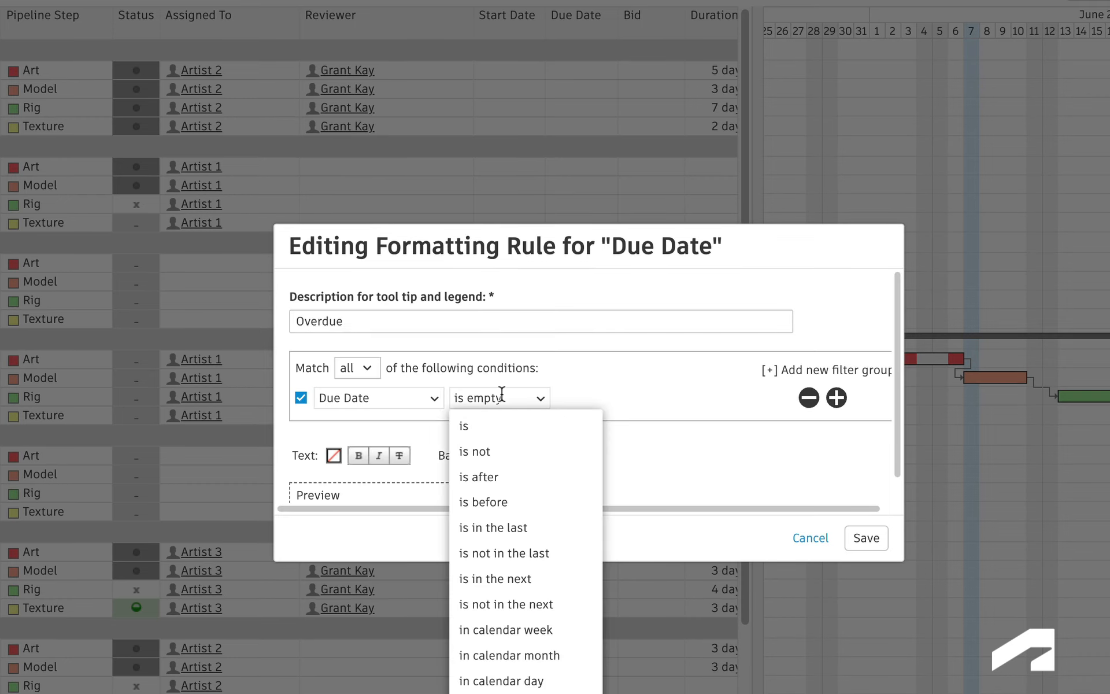
click(483, 502)
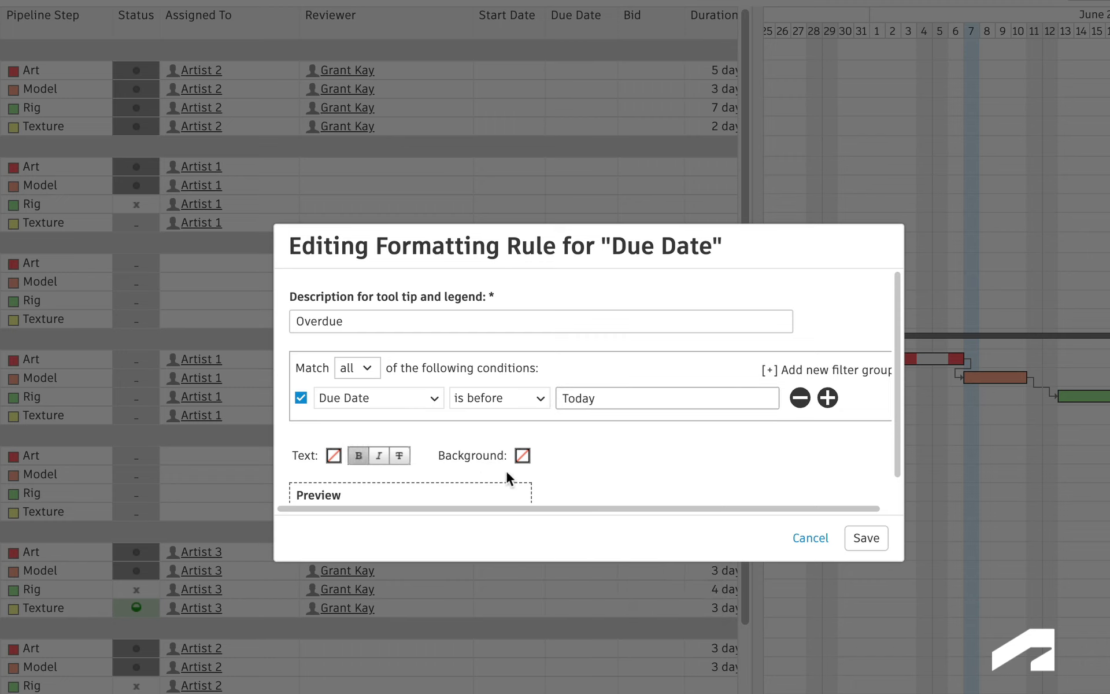
click(522, 456)
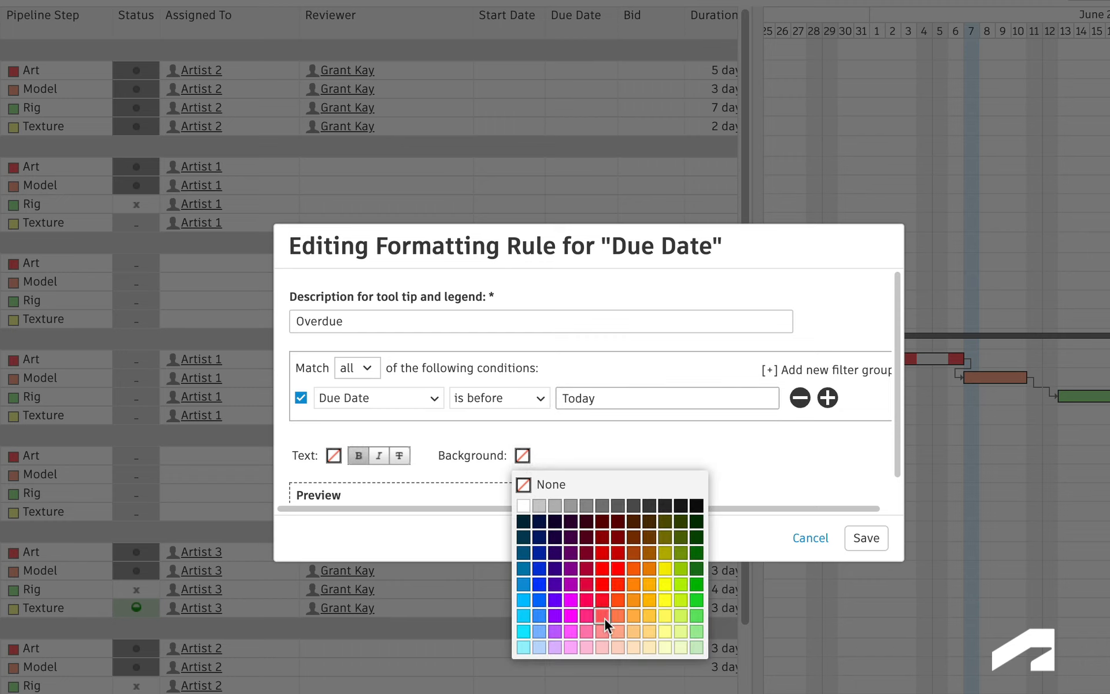
click(867, 537)
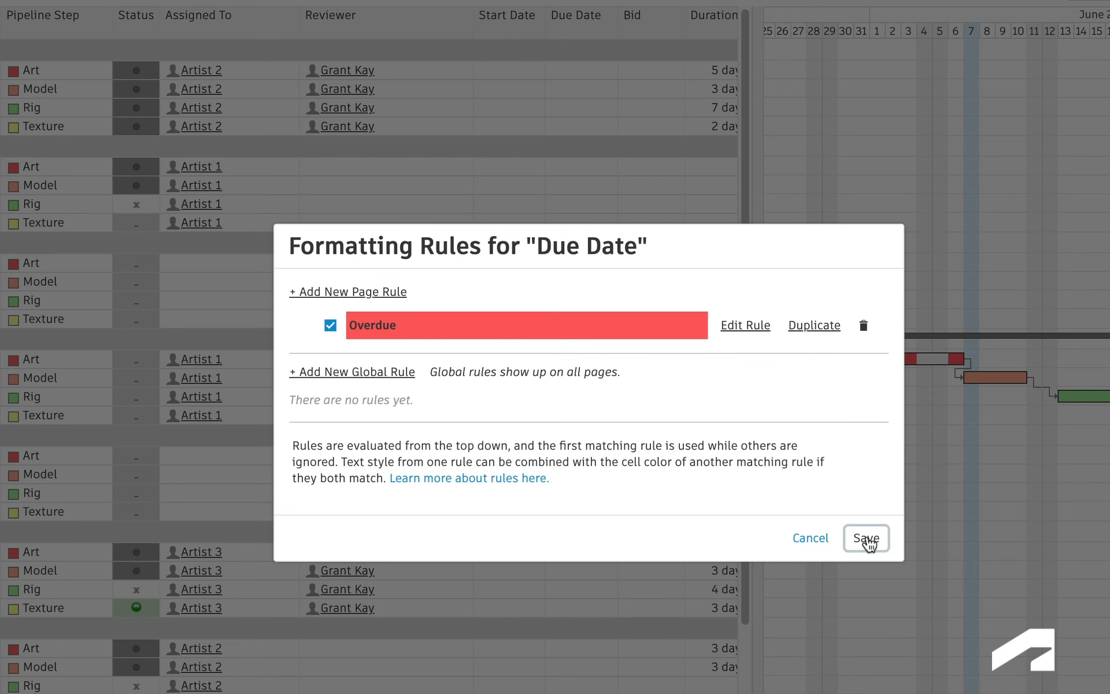
click(867, 538)
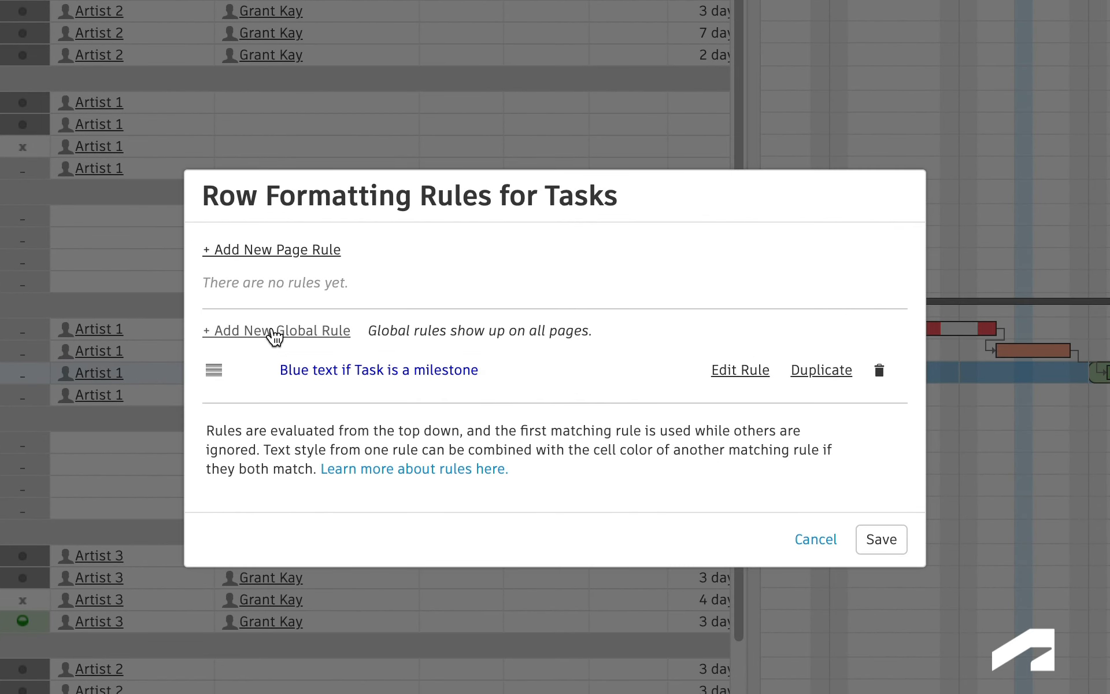
mouse_move(823, 539)
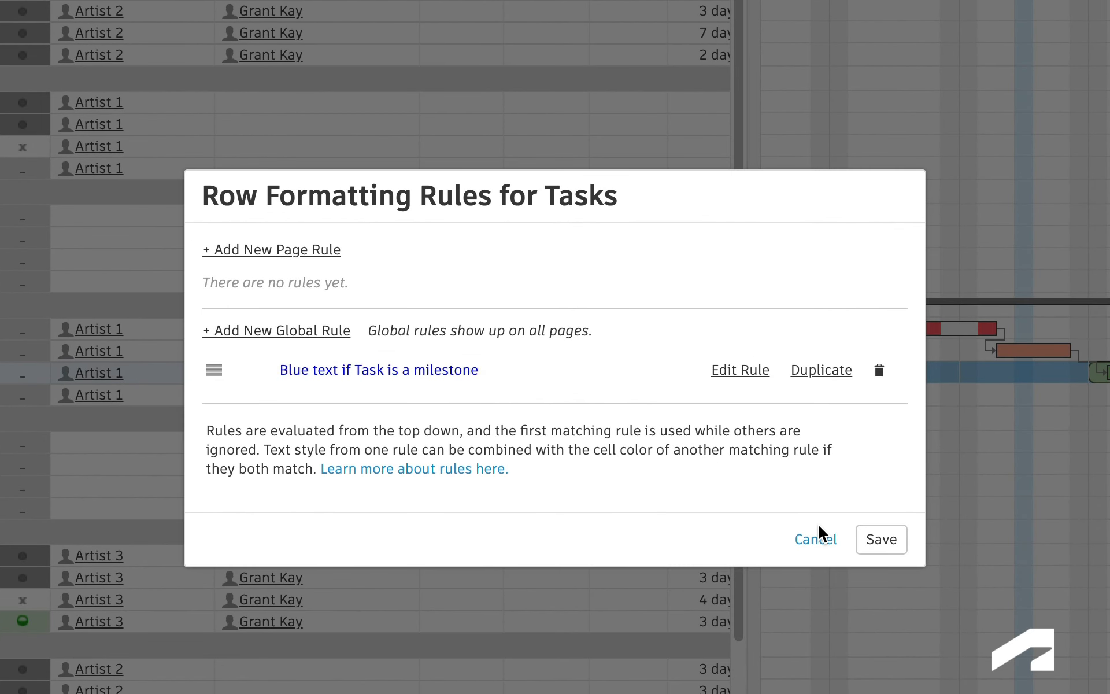
click(816, 539)
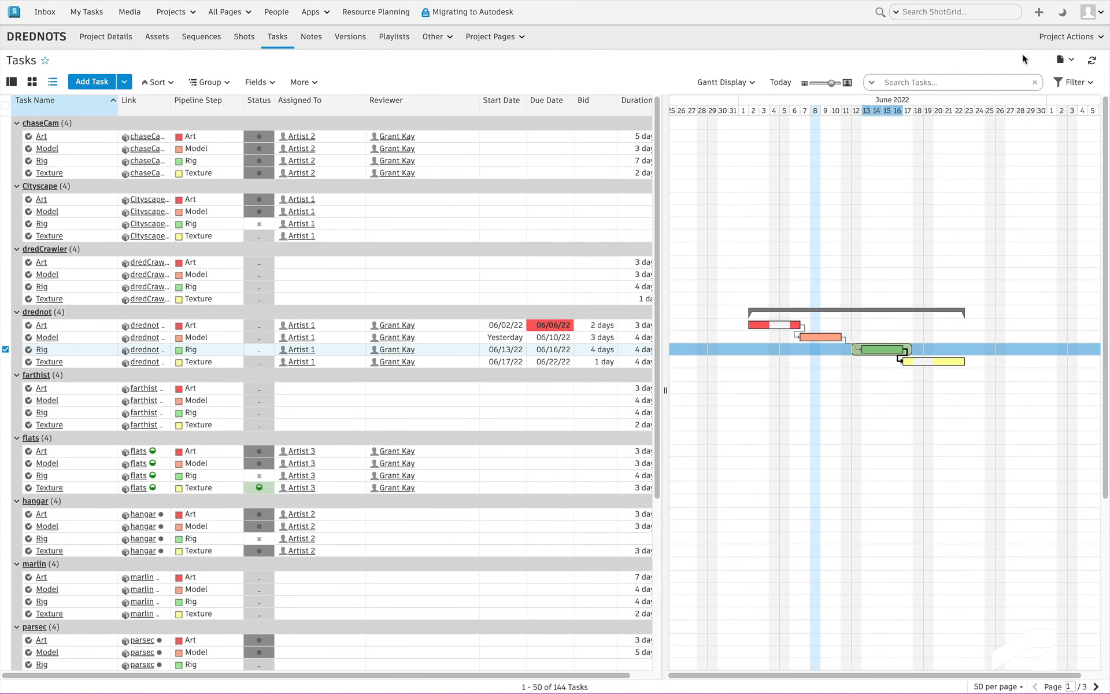
- Filter tasks to the MON sequence via a Link > Shot > Sequence filter and begin entering a reviewer
click(1072, 82)
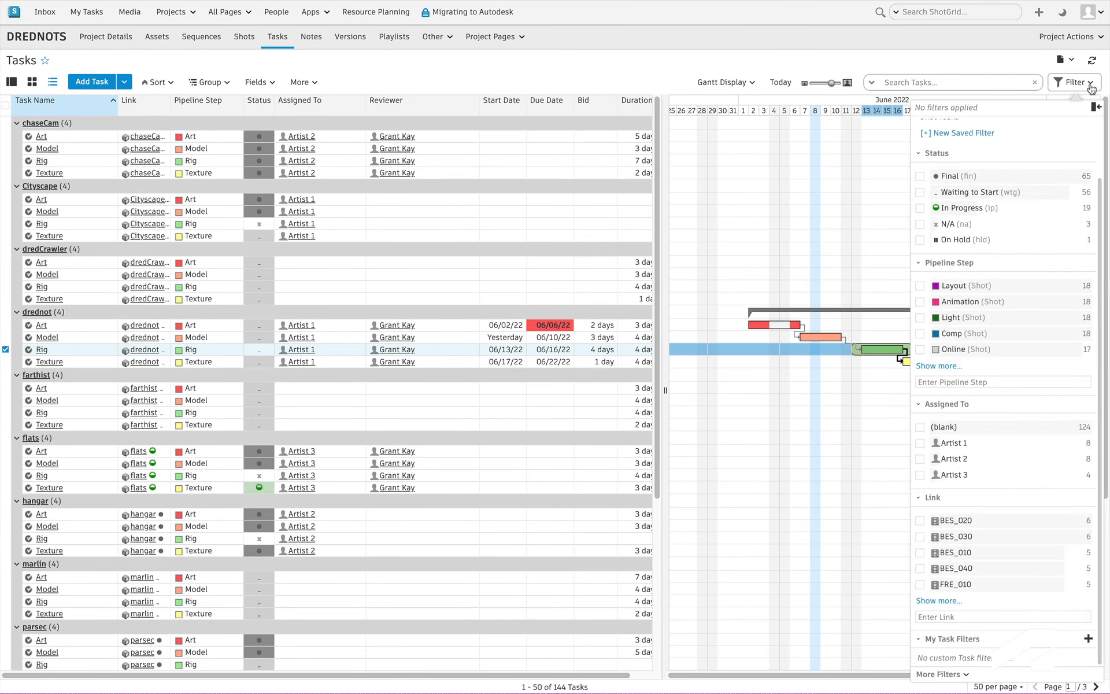
click(260, 82)
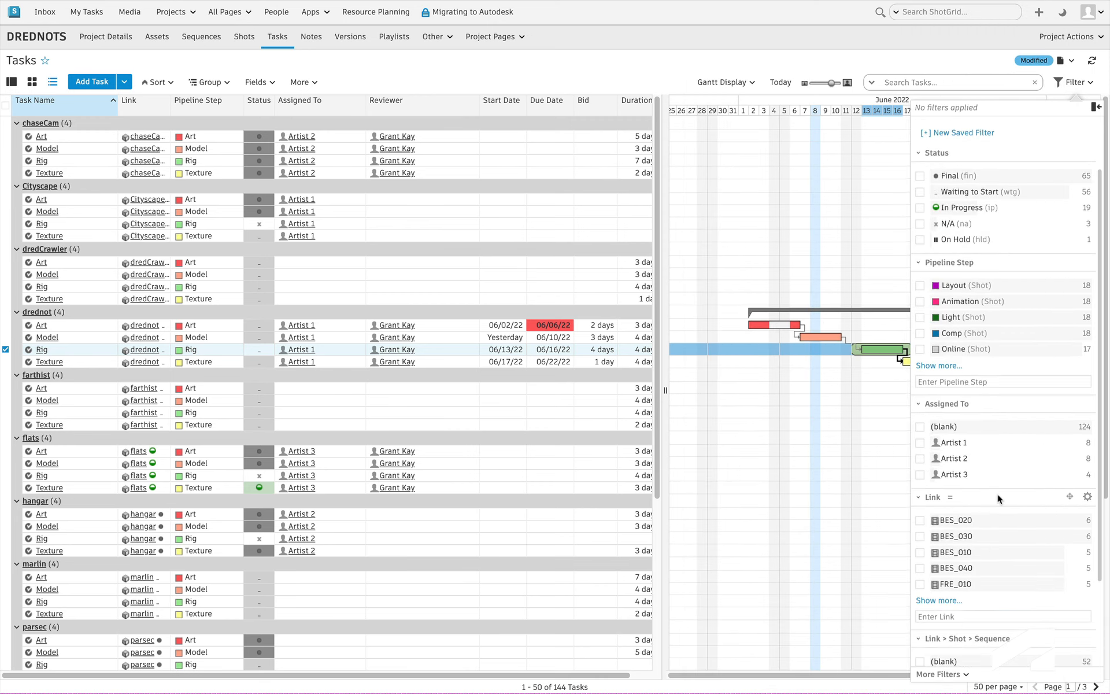
click(920, 614)
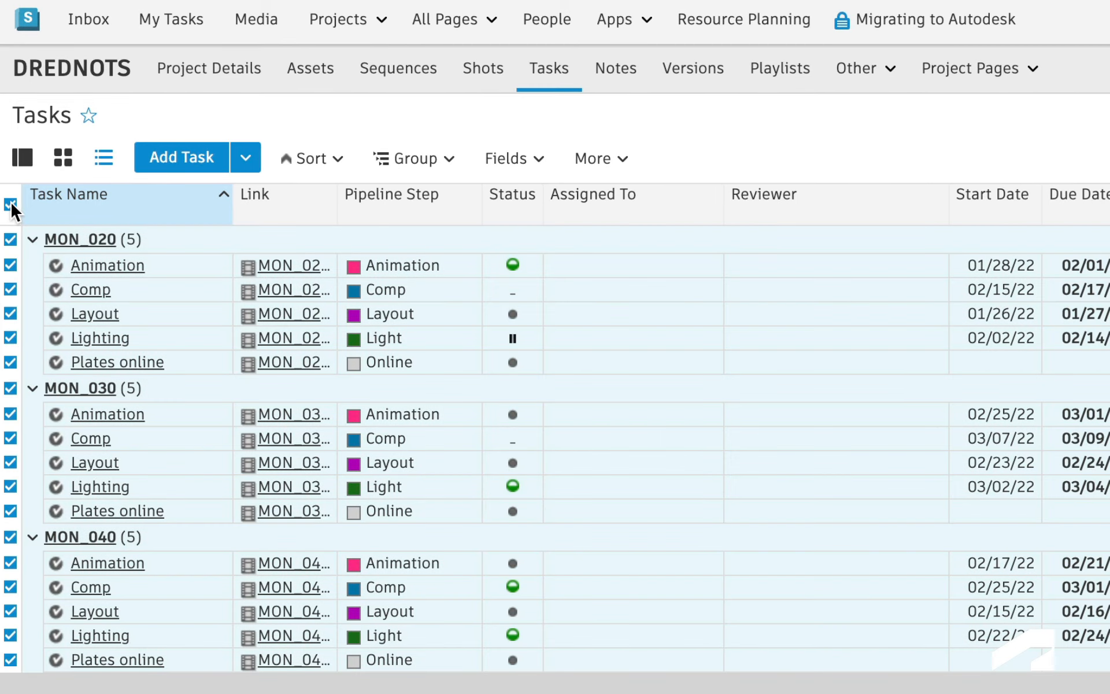
scroll(right, 3)
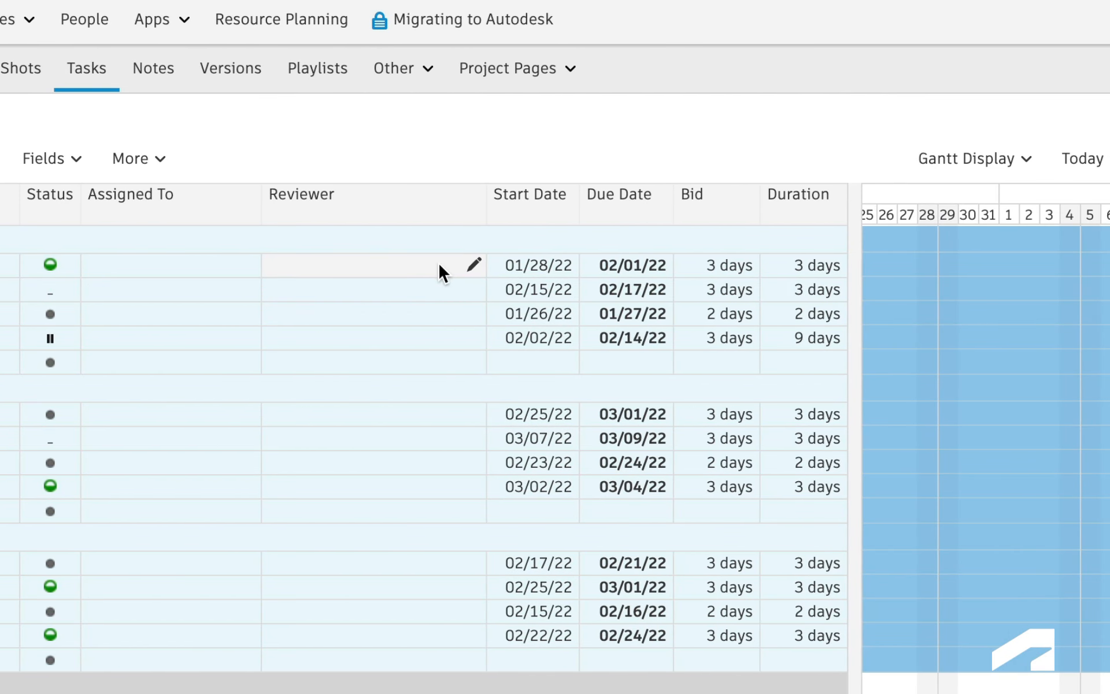
text(dr)
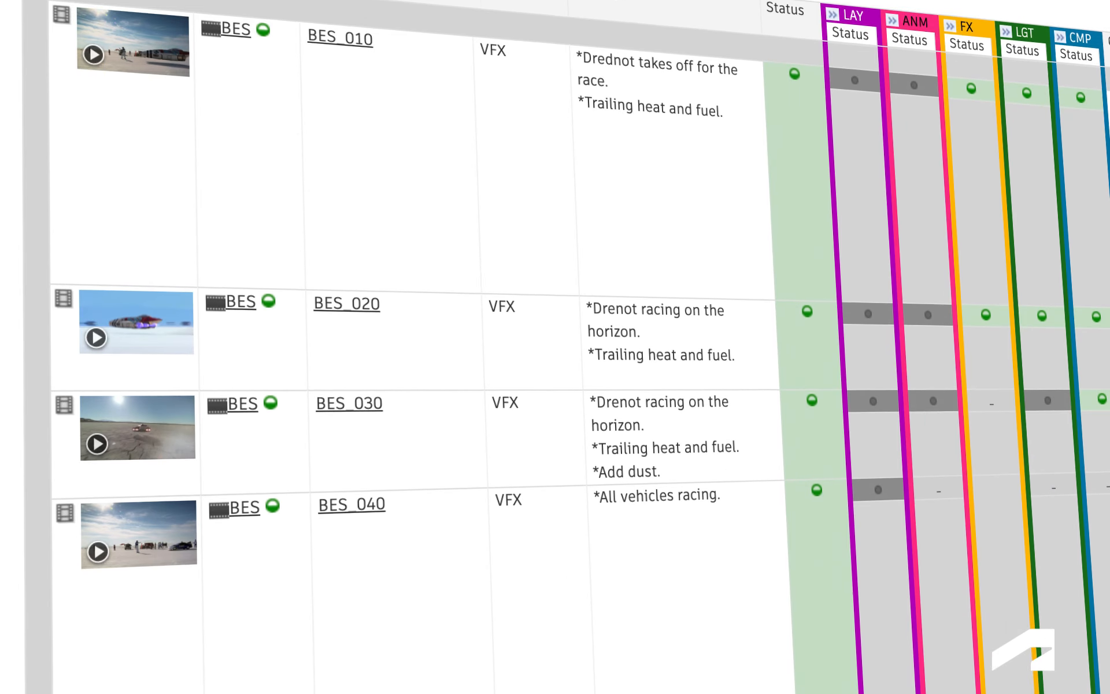
scroll(down, 3)
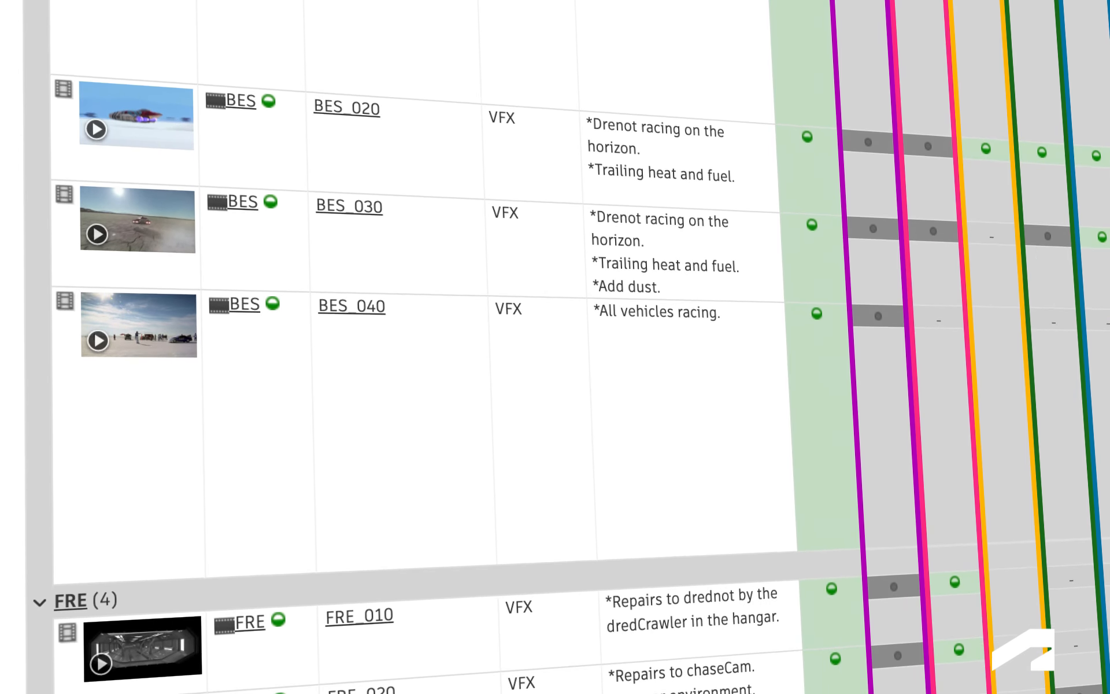